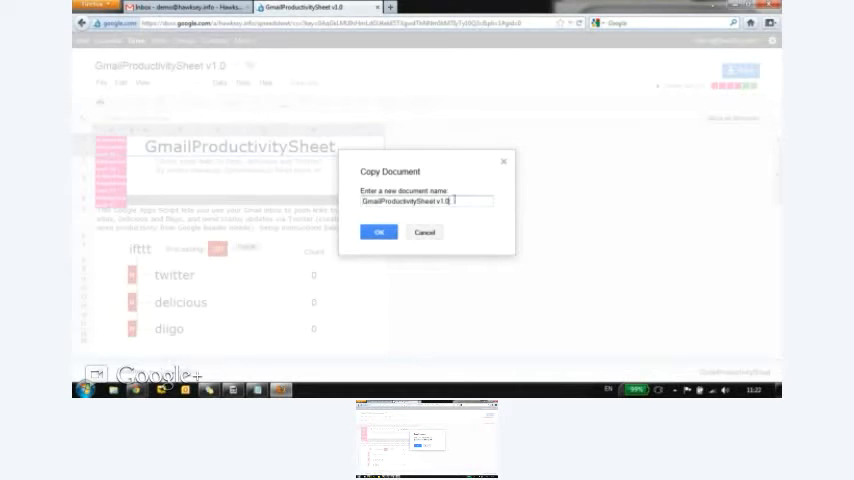
# Name the copy 'GmailProductivitySheet v1.0 -demo' and create it.
pyautogui.write('-demo')
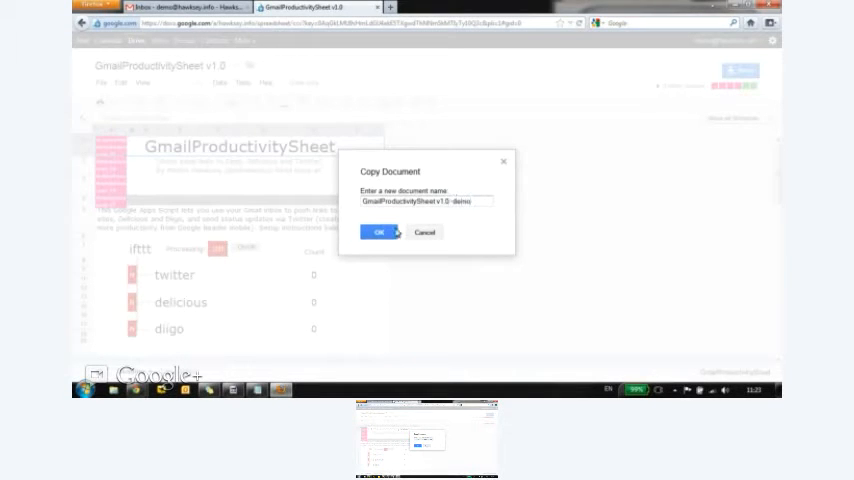
pyautogui.click(378, 232)
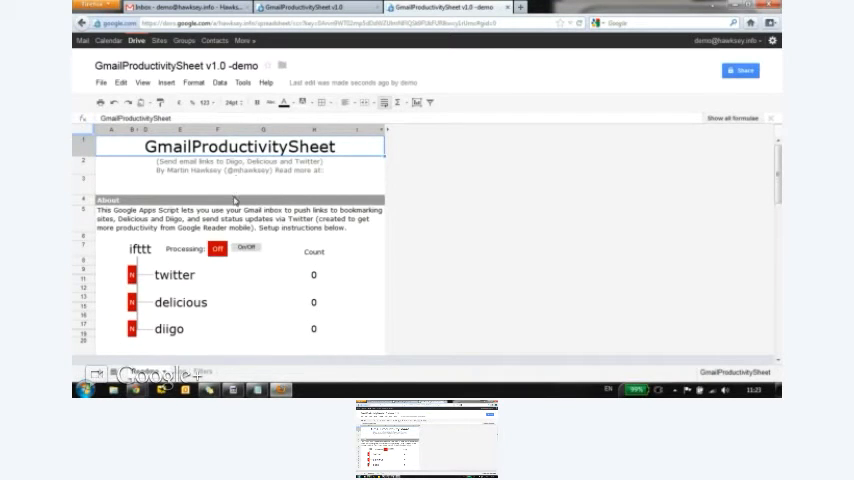
# Dismiss the 'onOpen function not found' Oops dialog.
pyautogui.scroll(-3)
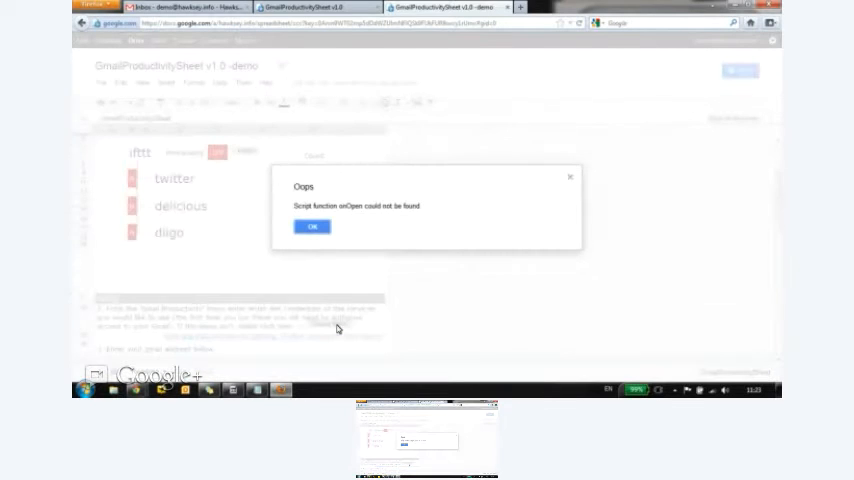
pyautogui.click(313, 226)
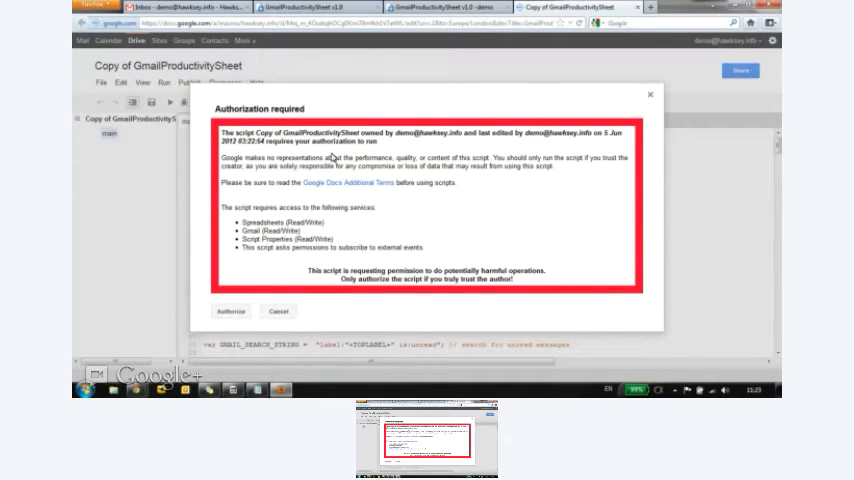
pyautogui.moveTo(418, 141)
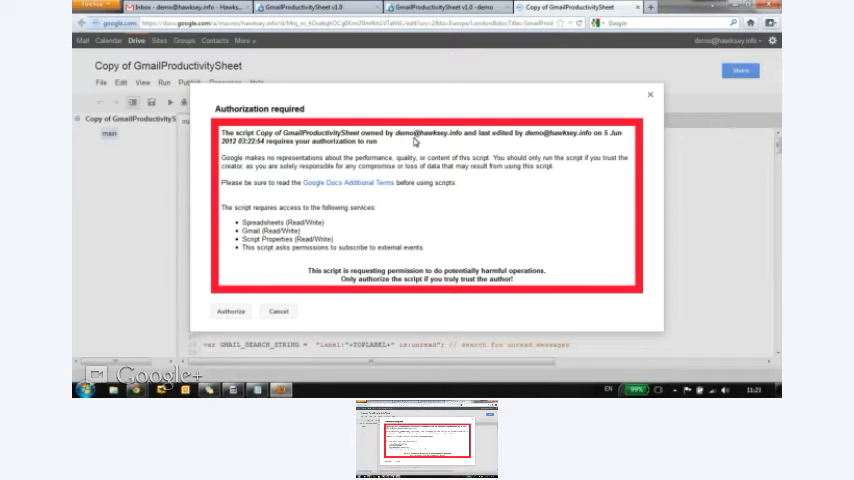
pyautogui.moveTo(415, 140)
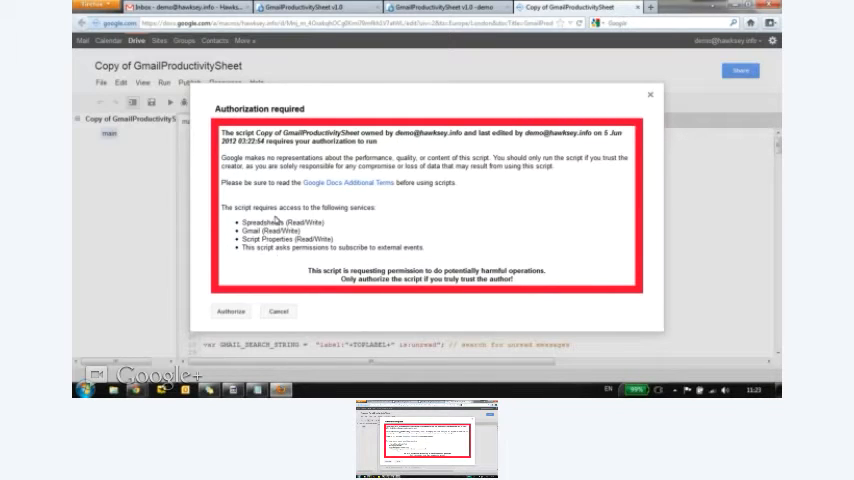
# Authorize the copied script in the Authorization required dialog.
pyautogui.click(231, 311)
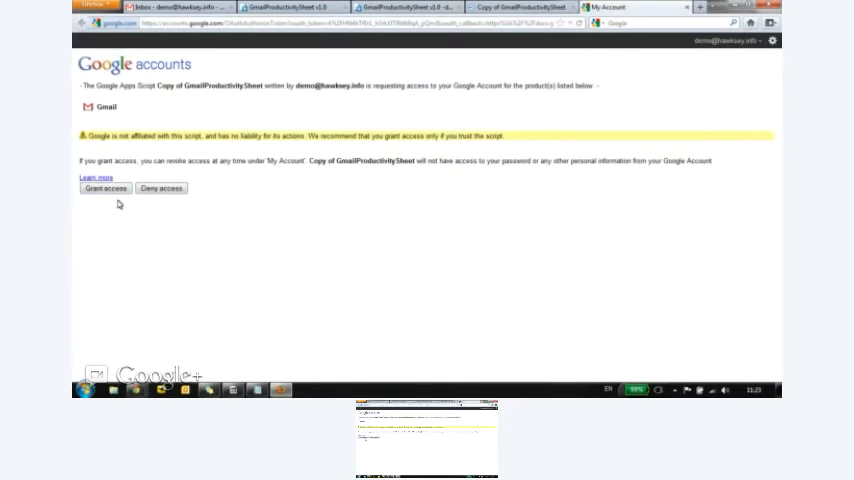
# Grant the script Gmail access and close the Authorization Status page.
pyautogui.click(105, 188)
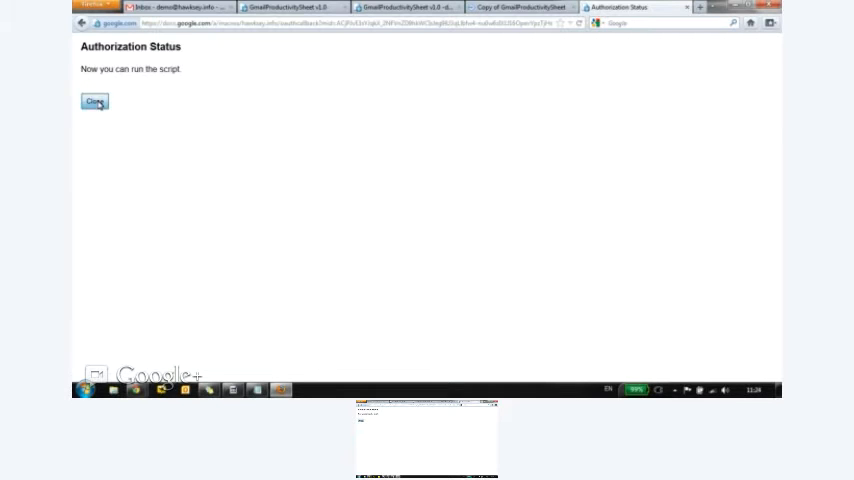
pyautogui.click(94, 101)
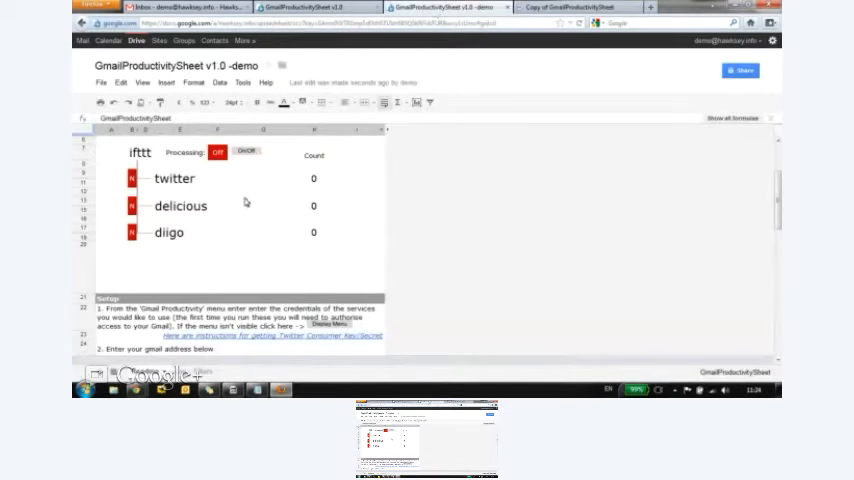
pyautogui.moveTo(295, 237)
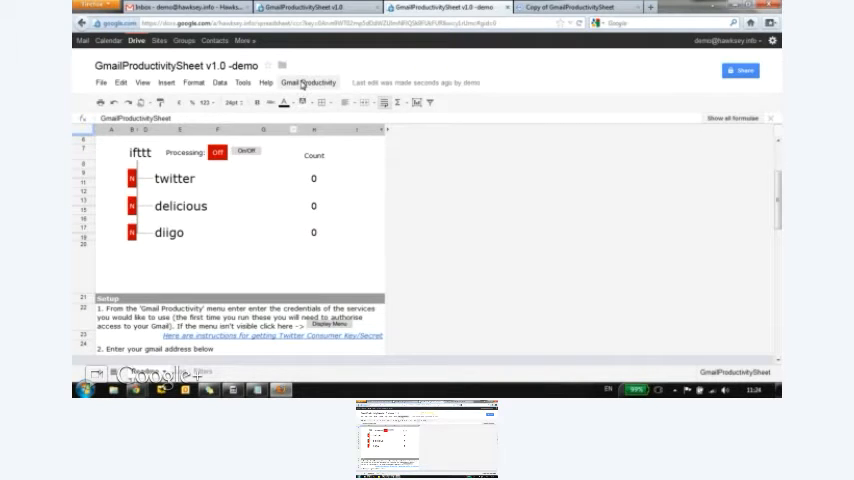
# Enter the Twitter consumer key and secret via Gmail Productivity > Twitter API Authentication and save.
pyautogui.click(308, 82)
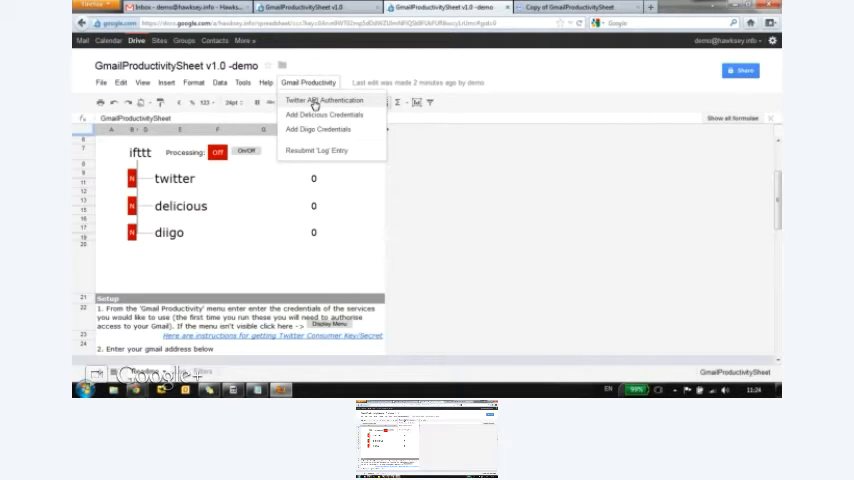
pyautogui.click(322, 100)
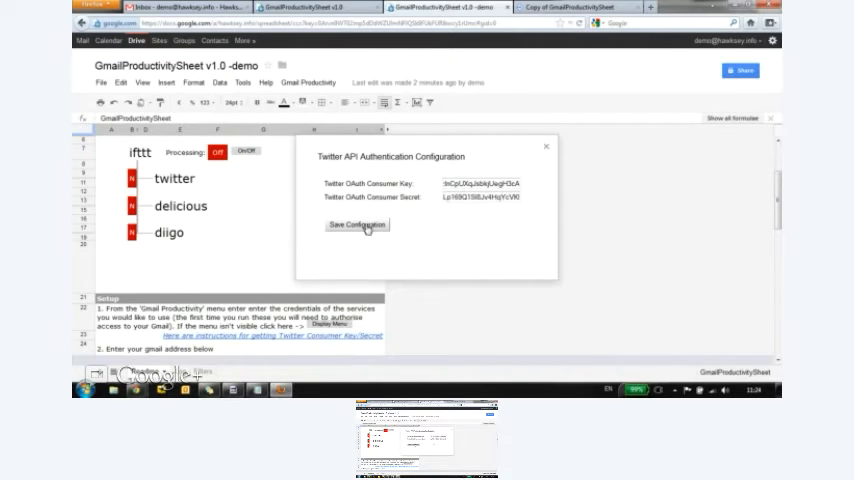
pyautogui.click(356, 224)
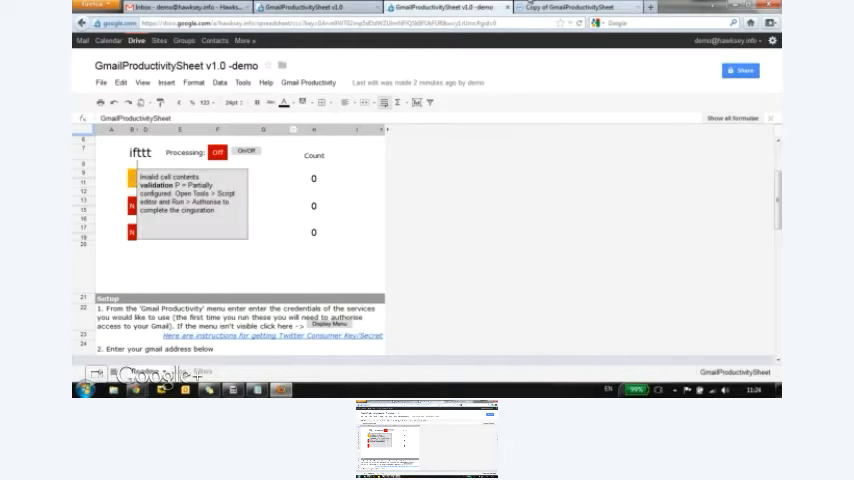
# Run the authorise function in the script editor and approve its authorization.
pyautogui.click(570, 7)
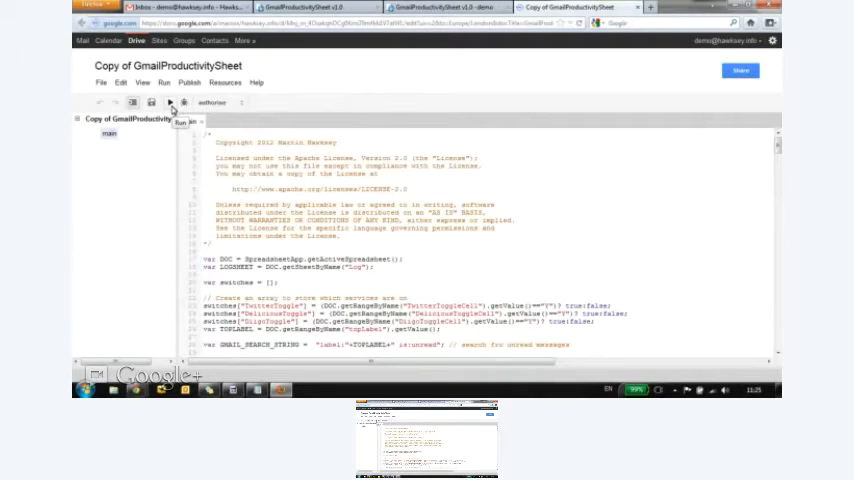
pyautogui.click(168, 102)
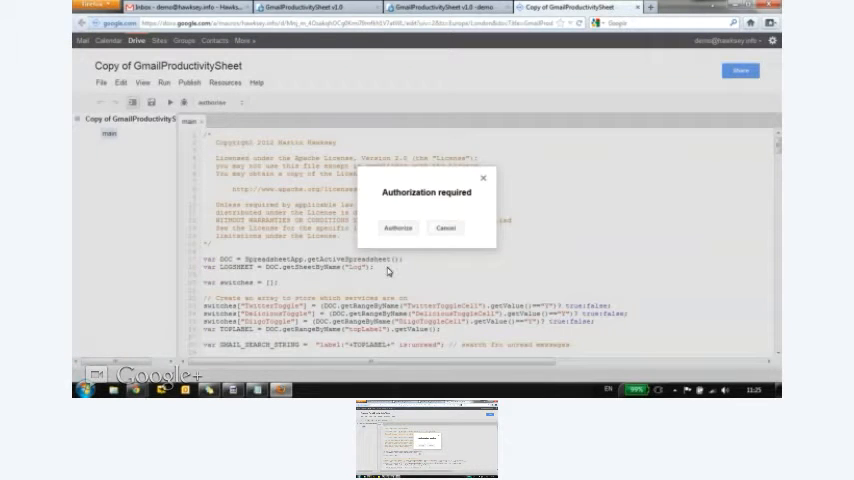
pyautogui.click(398, 228)
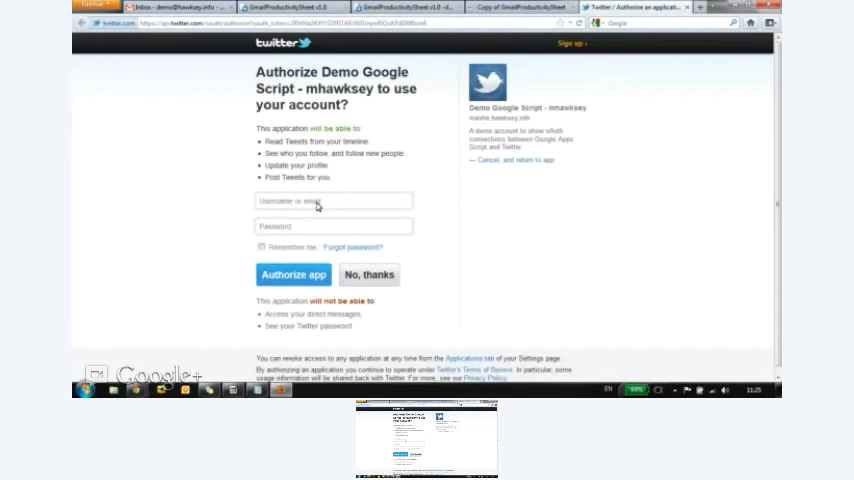
# Sign in as mhawksey and authorize the Demo Google Script app on Twitter.
pyautogui.write('mh')
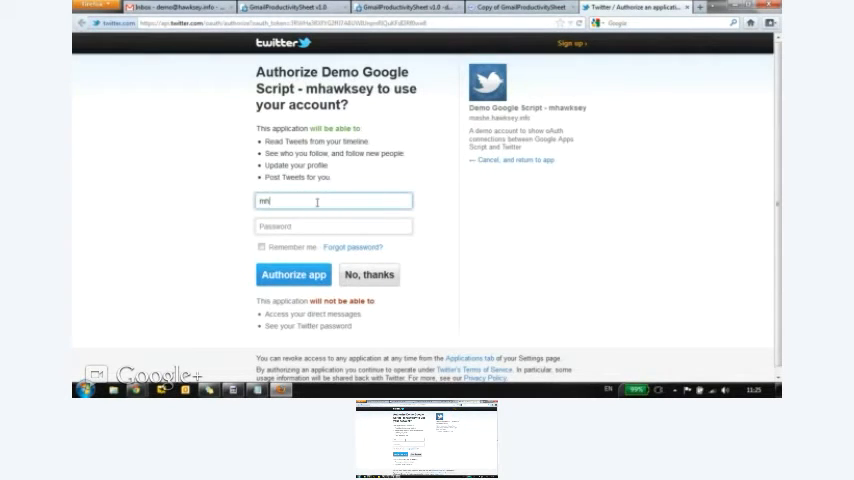
pyautogui.write('mhawksey')
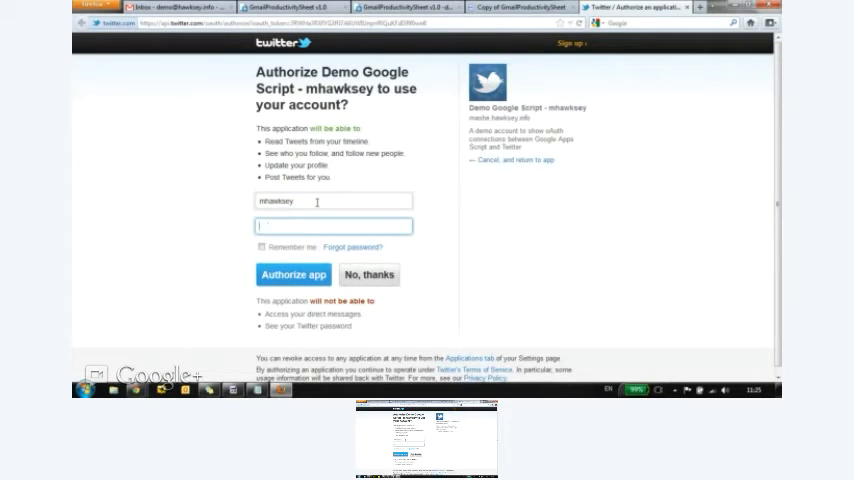
pyautogui.write('password')
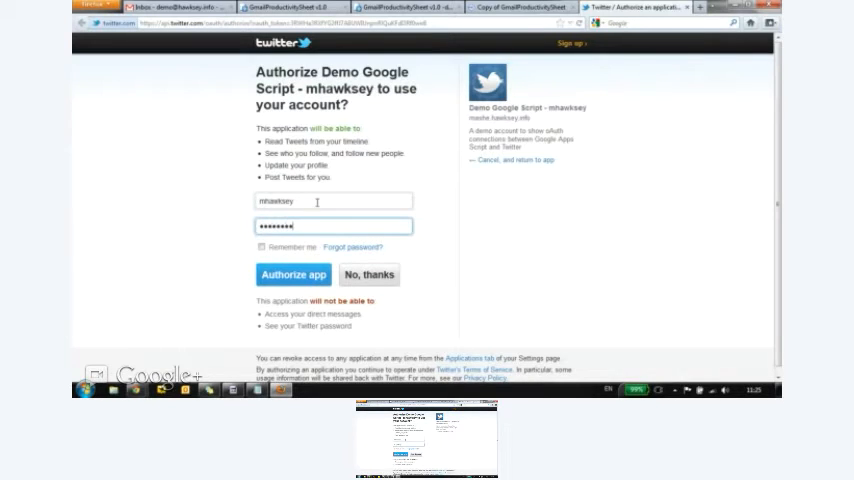
pyautogui.click(293, 274)
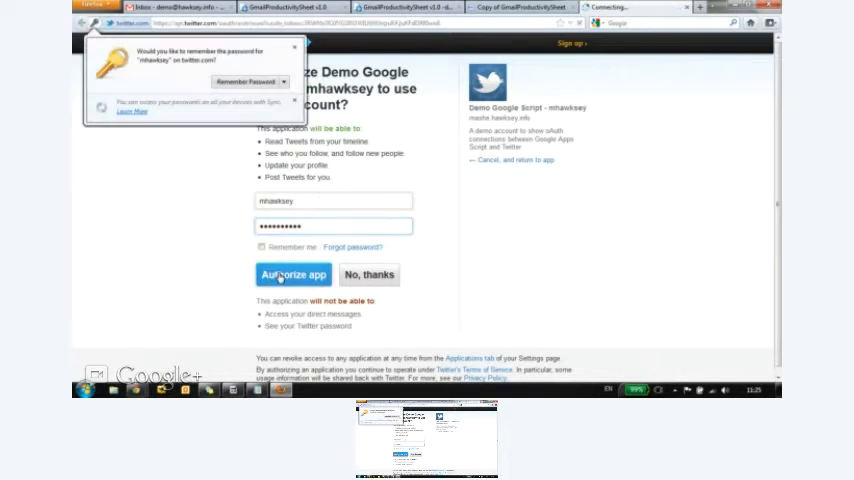
pyautogui.click(292, 274)
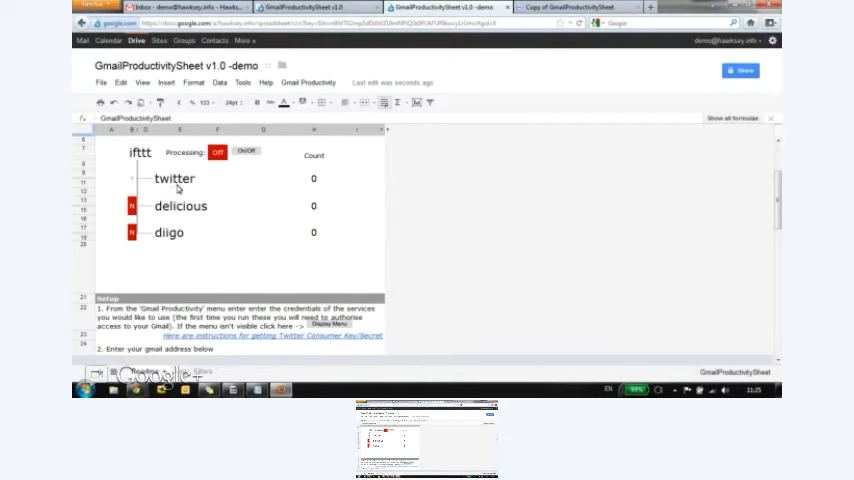
pyautogui.moveTo(499, 190)
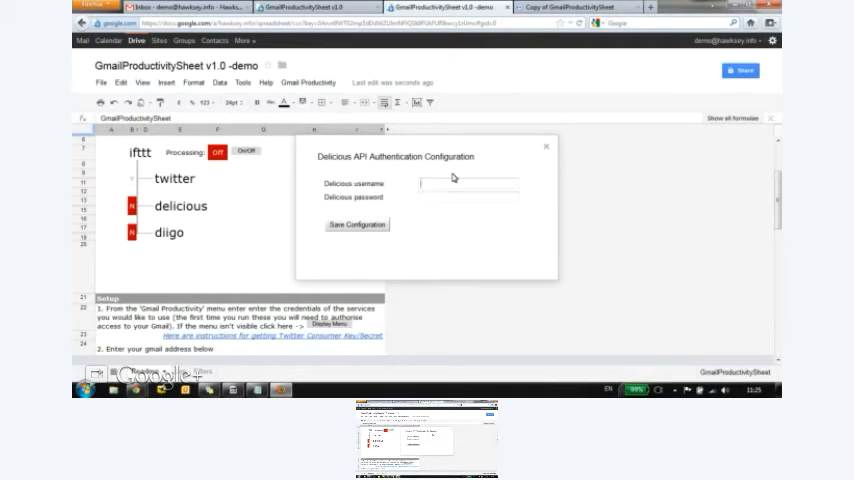
# Enter Delicious username mhawksey with password and save the configuration.
pyautogui.write('mhawksey')
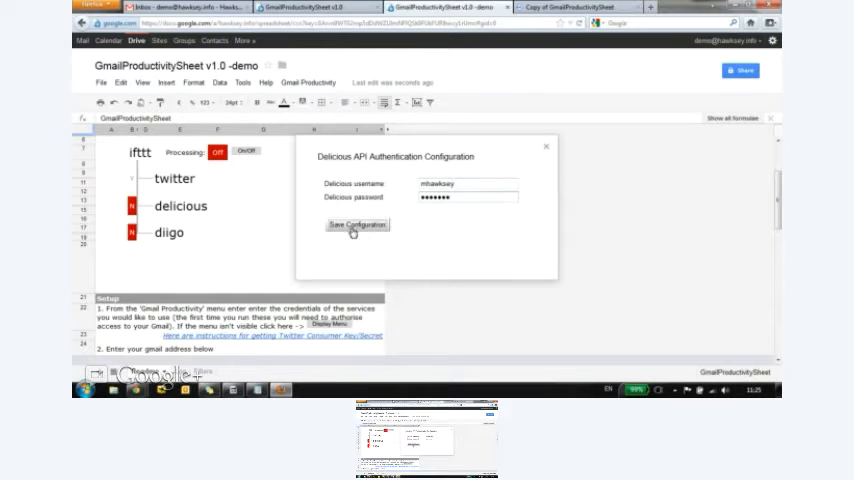
pyautogui.click(355, 224)
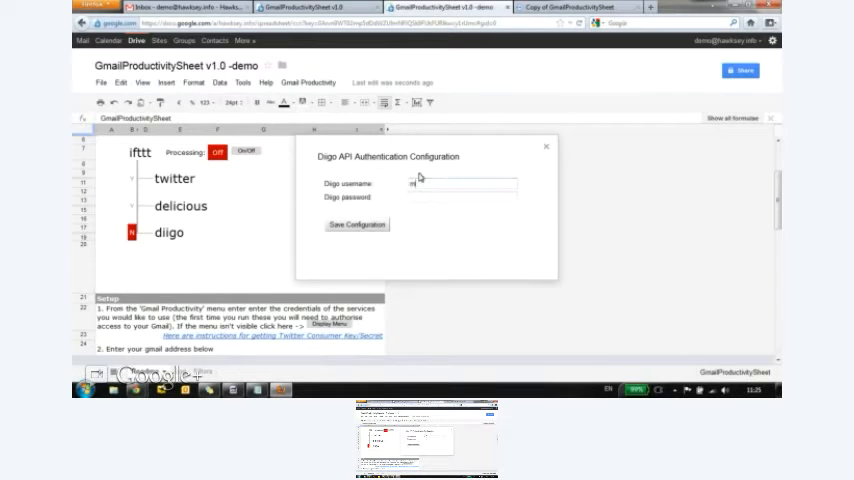
# Enter Diigo username mhawksey with password and save the configuration.
pyautogui.write('mhawksey')
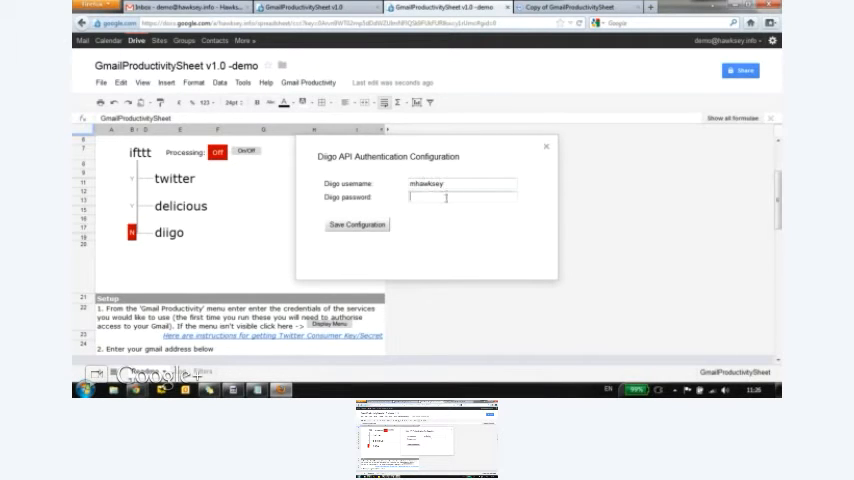
pyautogui.write('••')
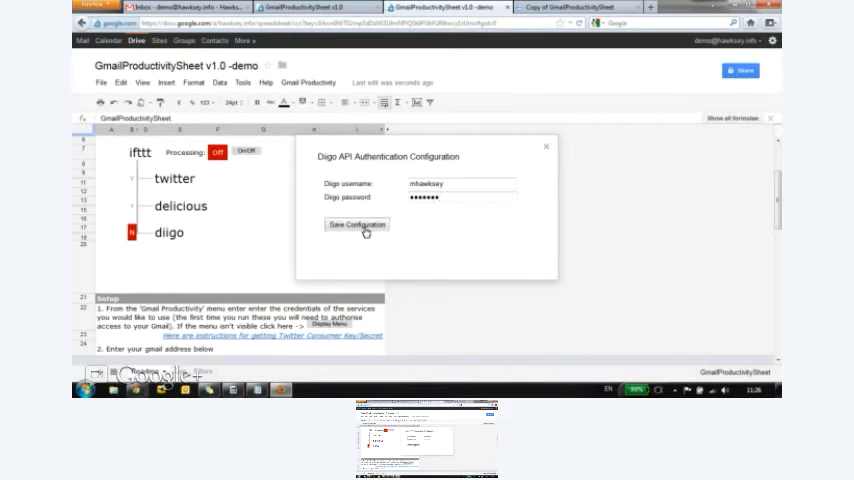
pyautogui.click(356, 224)
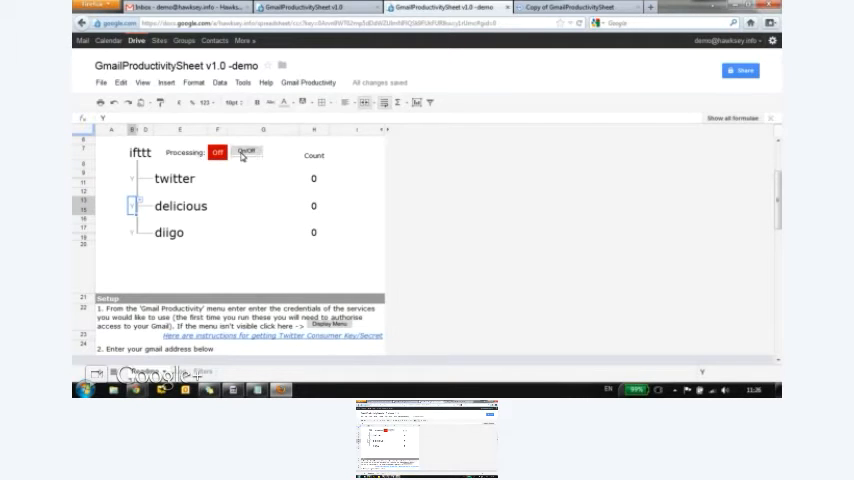
# Toggle Processing to On and scroll down to the Gmail address setup.
pyautogui.click(246, 152)
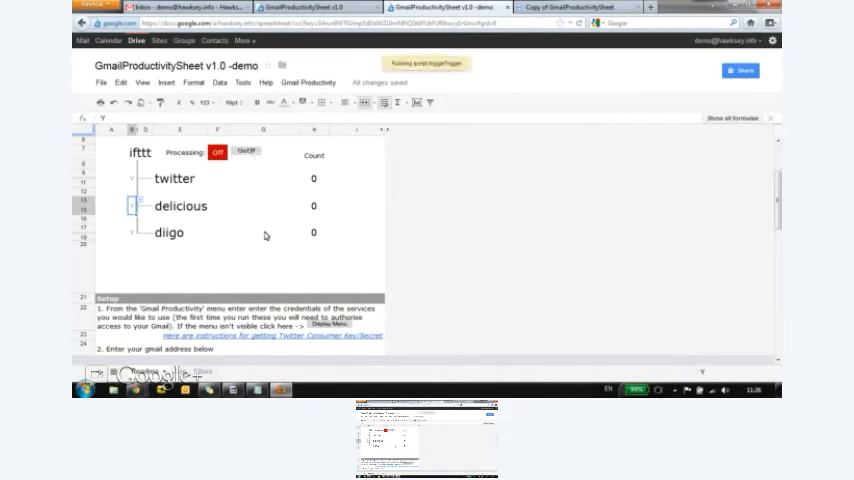
pyautogui.click(247, 151)
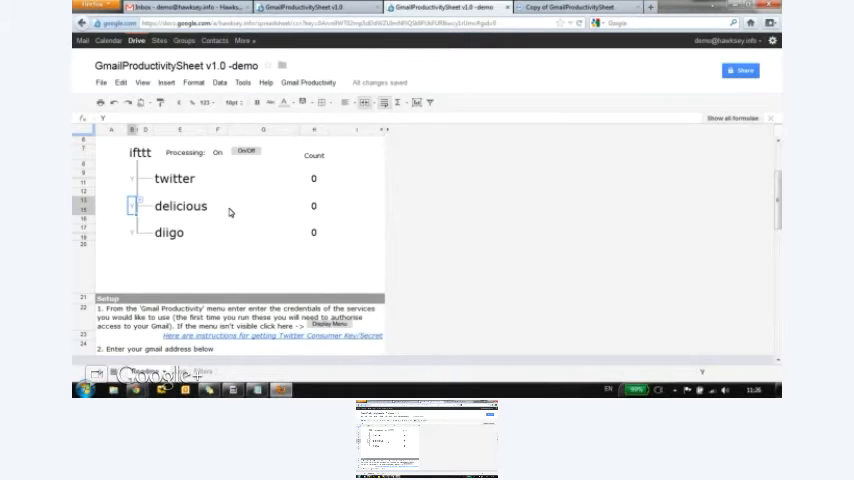
pyautogui.scroll(-3)
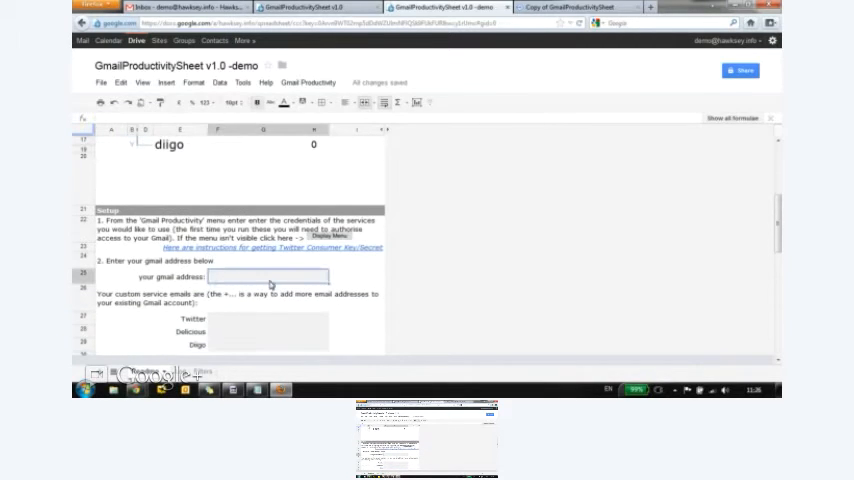
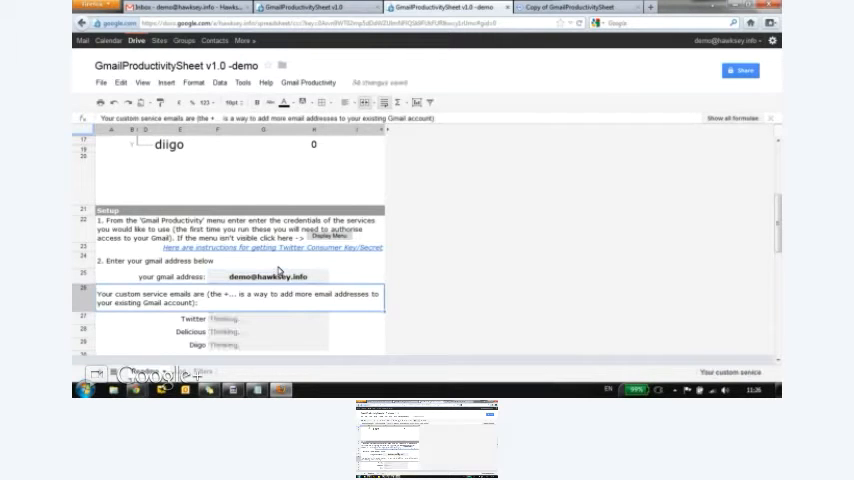
pyautogui.scroll(-3)
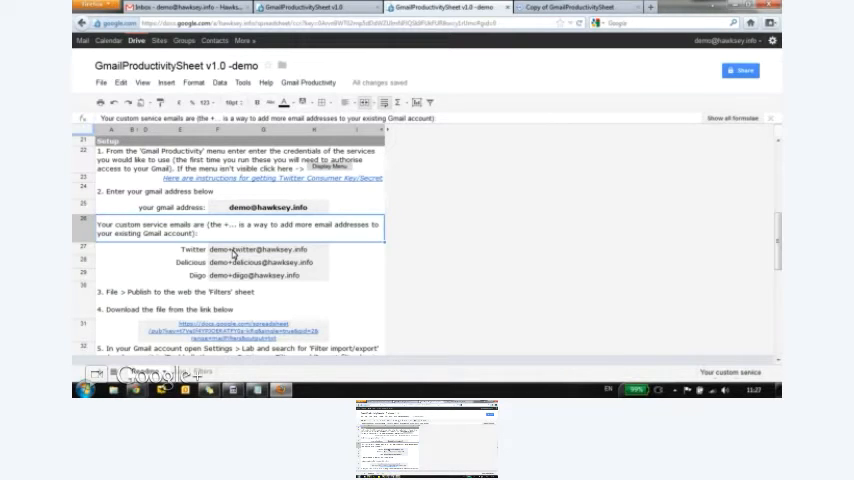
pyautogui.click(265, 248)
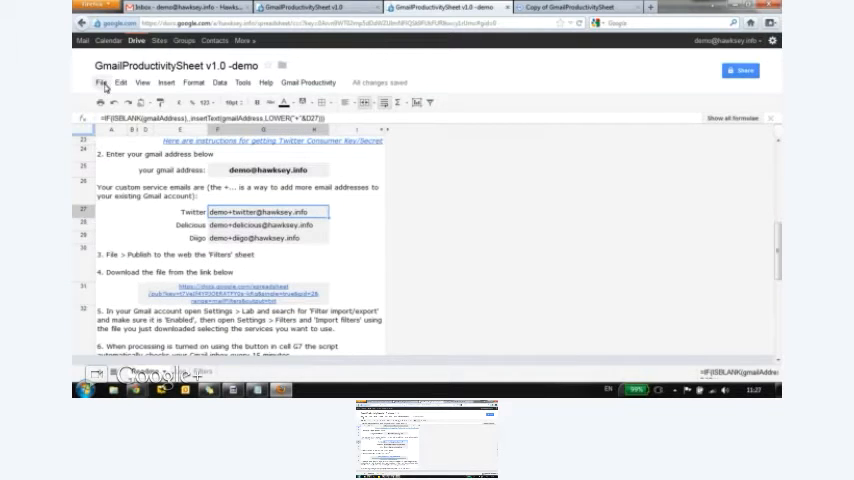
# Publish all sheets to the web, then download GmailProductivitySheetv1.0-demo.tsv from the row 31 link.
pyautogui.click(99, 82)
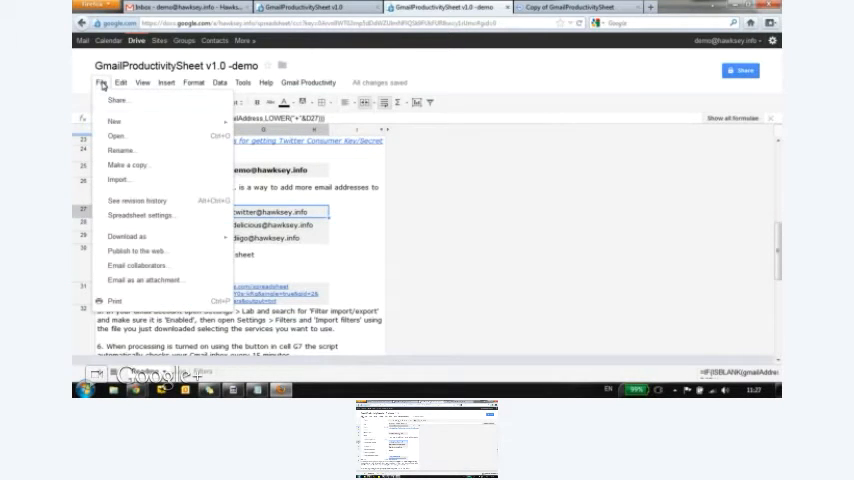
pyautogui.moveTo(133, 250)
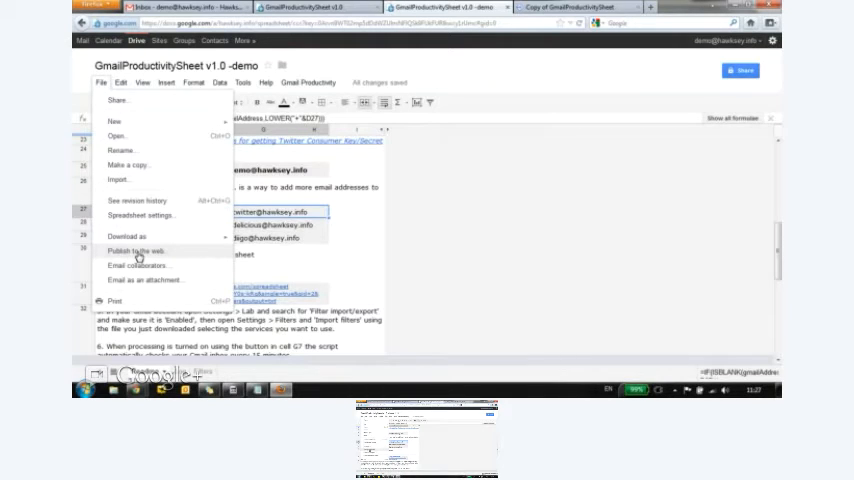
pyautogui.click(131, 250)
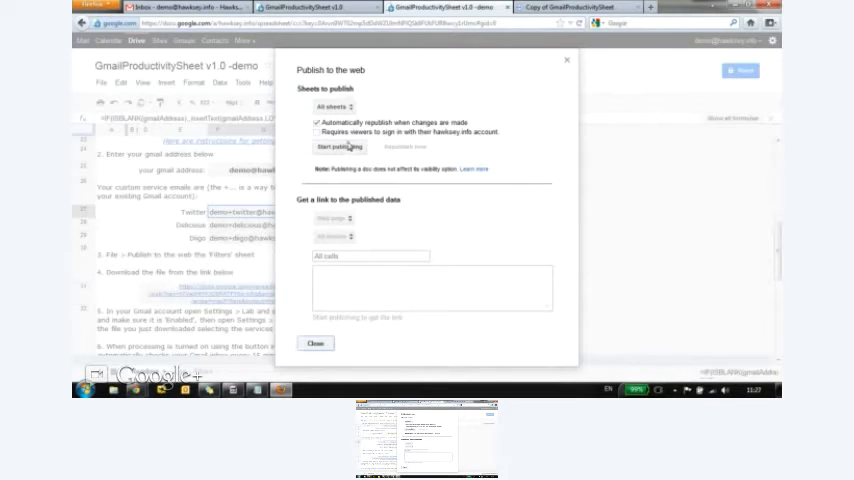
pyautogui.click(339, 147)
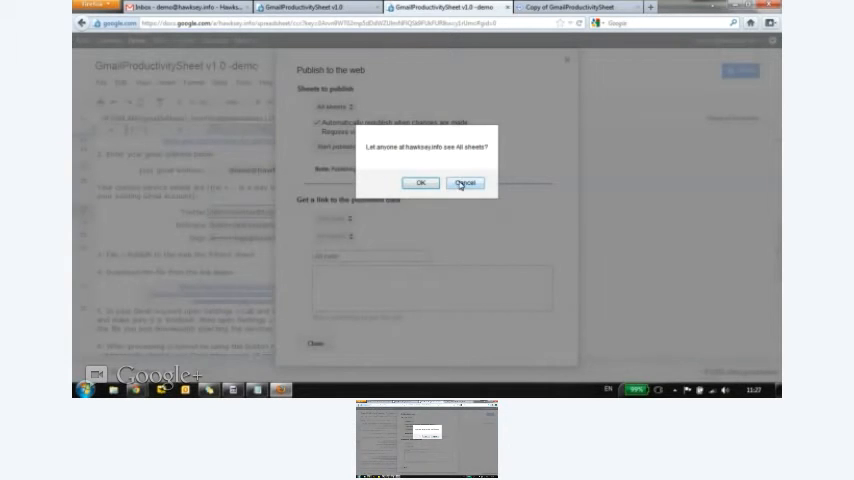
pyautogui.click(465, 183)
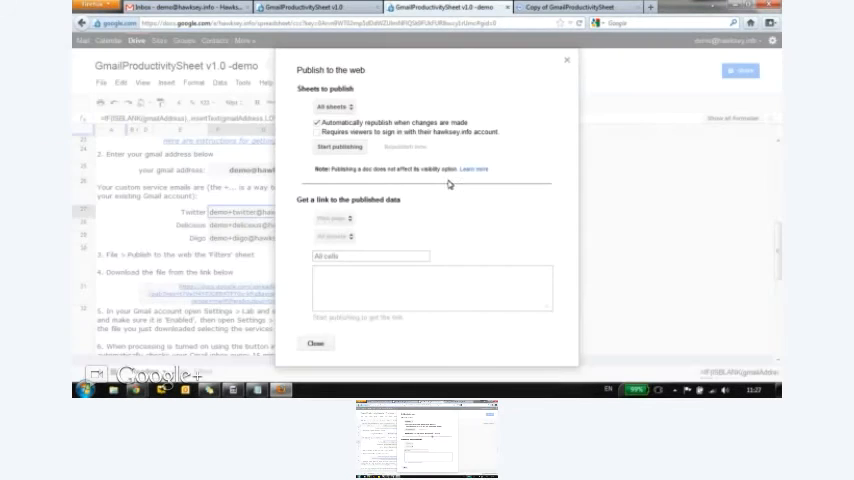
pyautogui.click(339, 146)
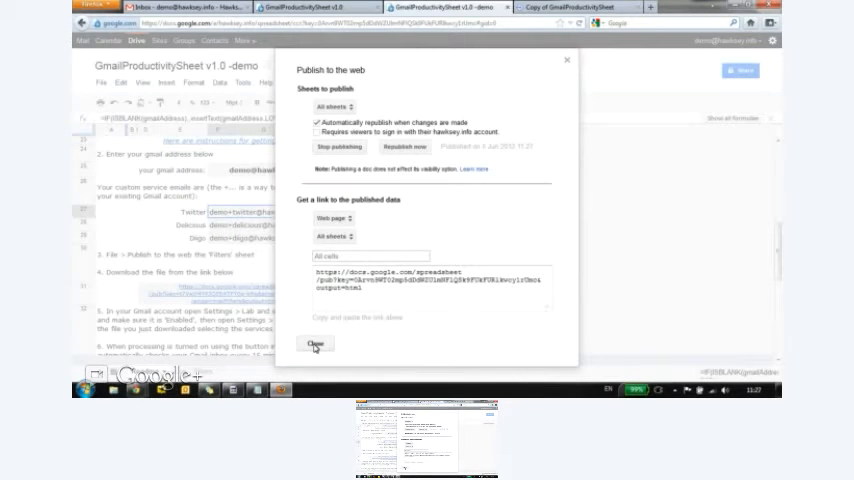
pyautogui.click(315, 344)
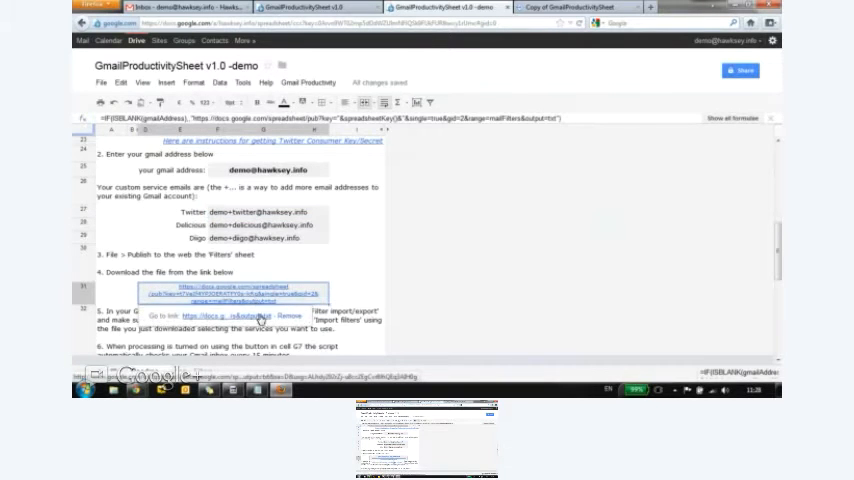
pyautogui.click(243, 291)
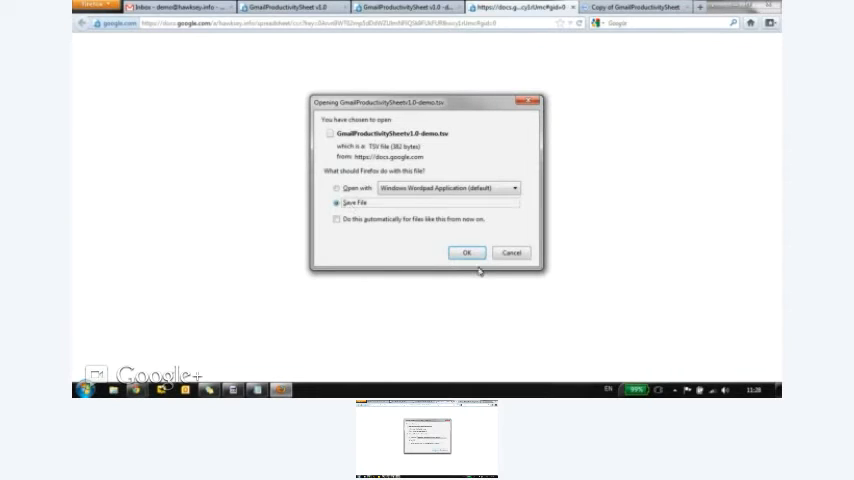
# Save the GmailProductivitySheetv1.0-demo.tsv filters file from the download dialog.
pyautogui.click(466, 252)
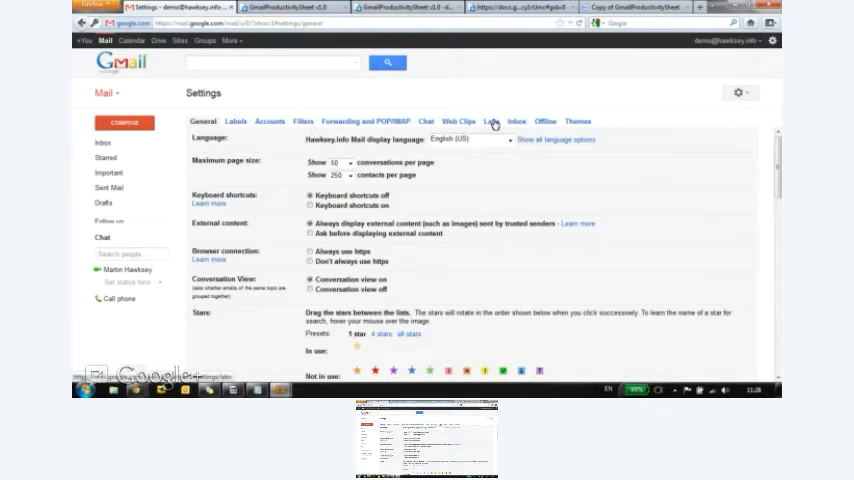
# Search Gmail Labs for 'import' and enable the Filter import/export lab.
pyautogui.click(491, 121)
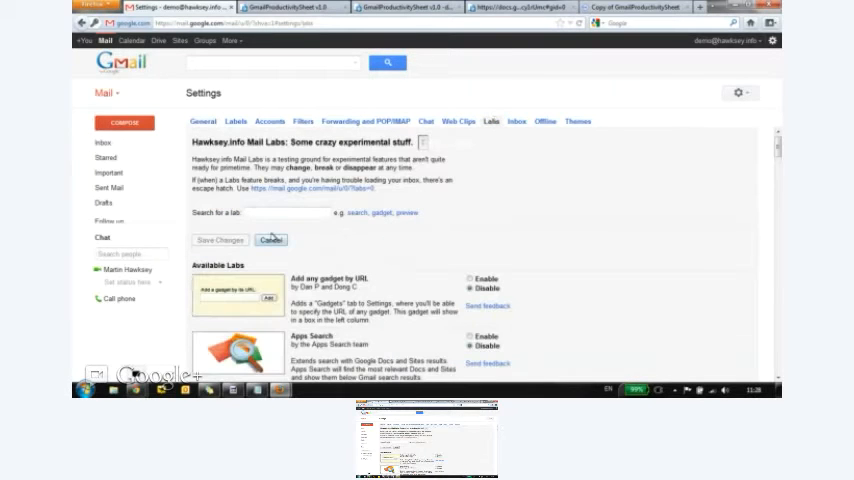
pyautogui.write('import')
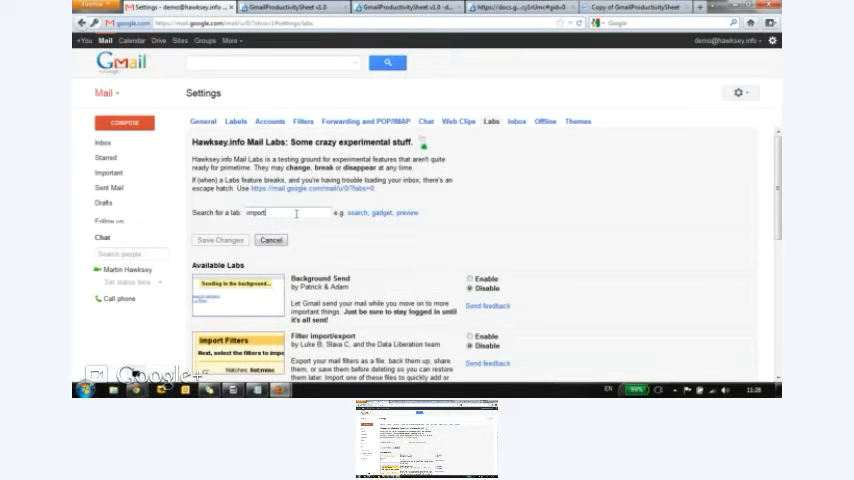
pyautogui.scroll(-3)
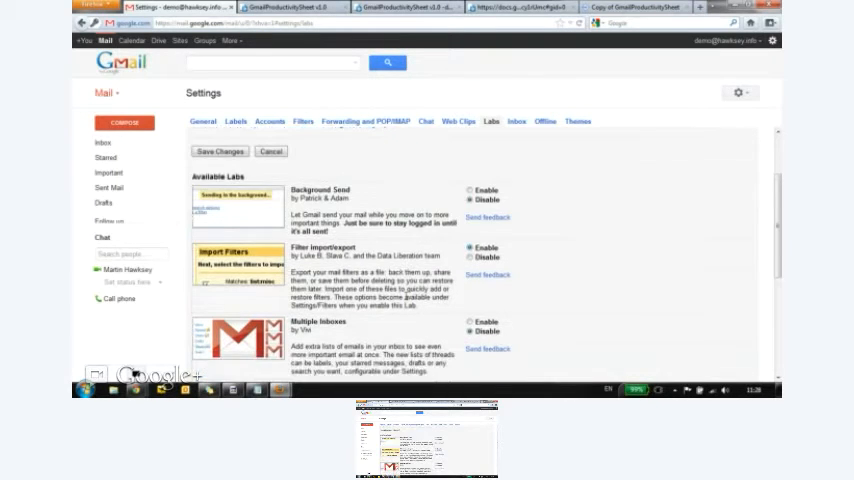
pyautogui.scroll(-3)
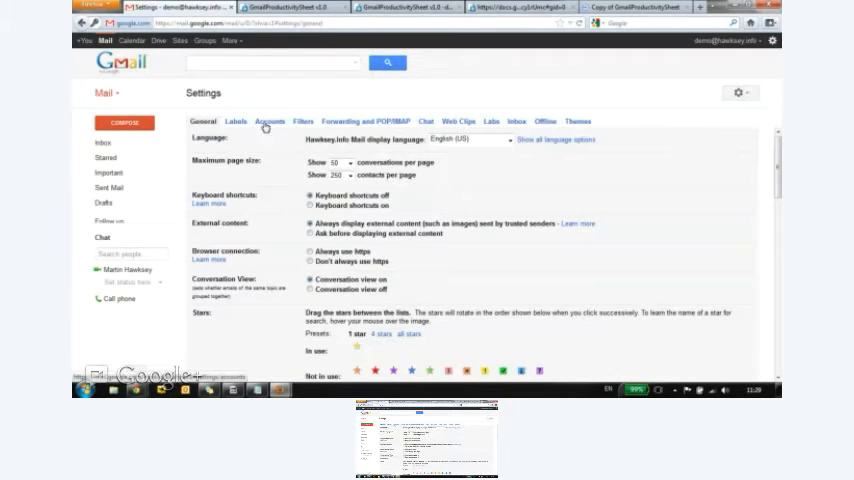
# Import the downloaded .tsv filters file from Downloads, listing six IFTTT label filters.
pyautogui.click(303, 121)
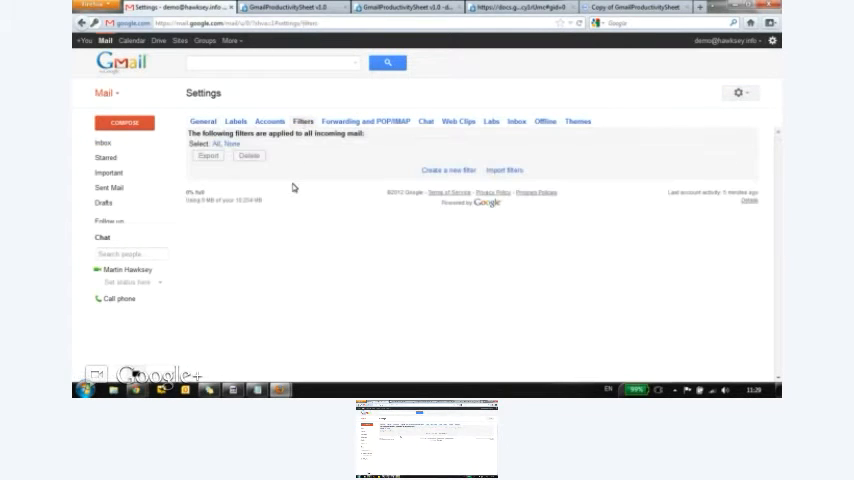
pyautogui.click(504, 170)
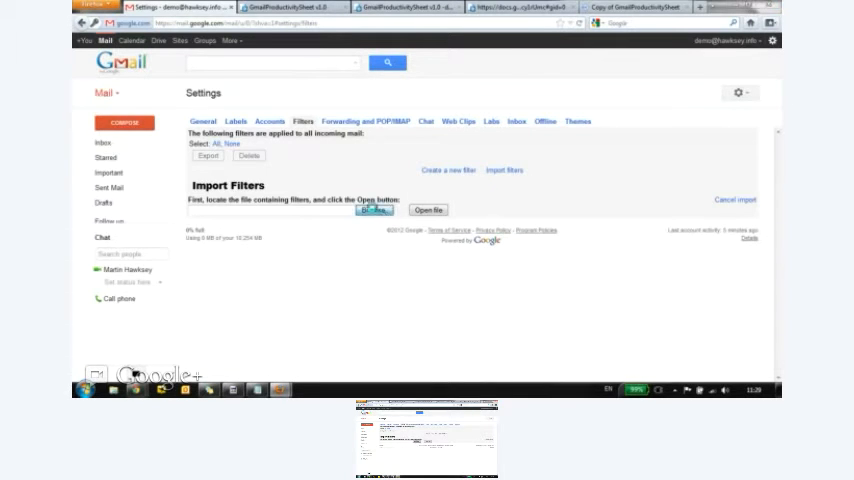
pyautogui.click(372, 210)
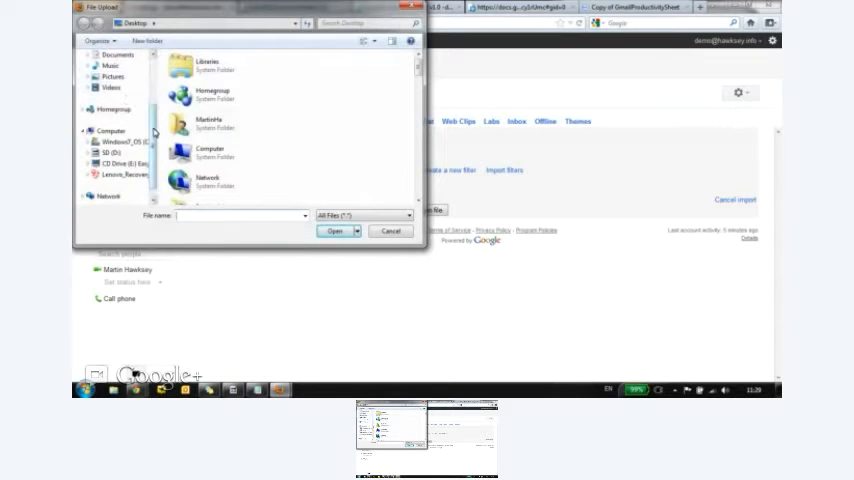
pyautogui.click(116, 81)
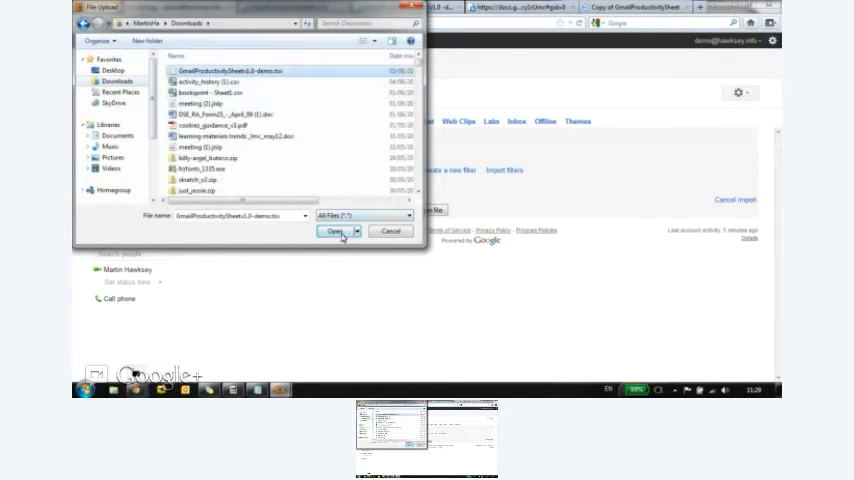
pyautogui.click(334, 231)
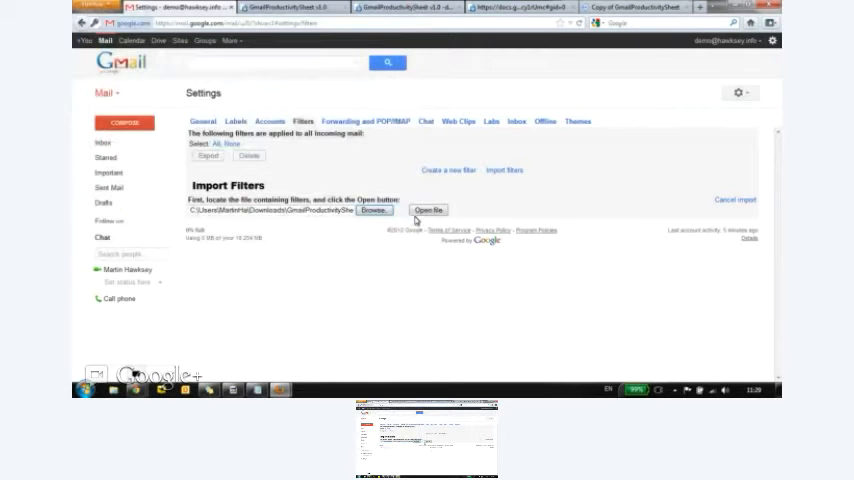
pyautogui.click(427, 210)
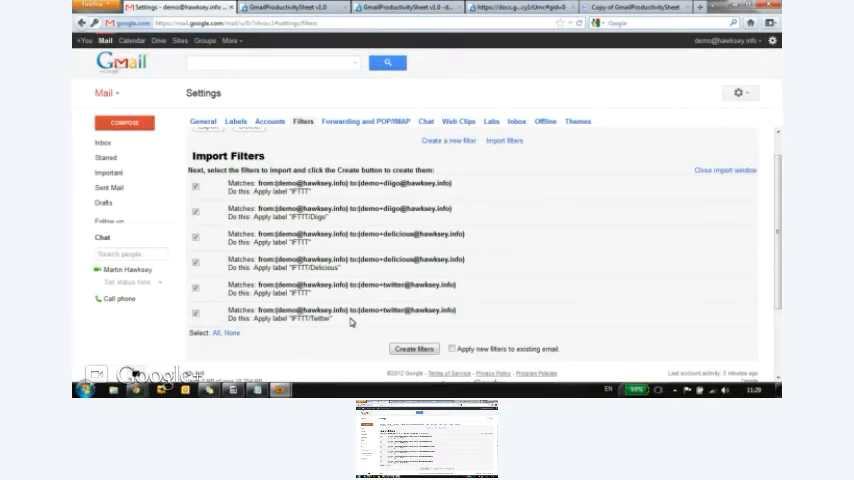
# Create all six IFTTT label filters from the Import Filters list.
pyautogui.click(413, 348)
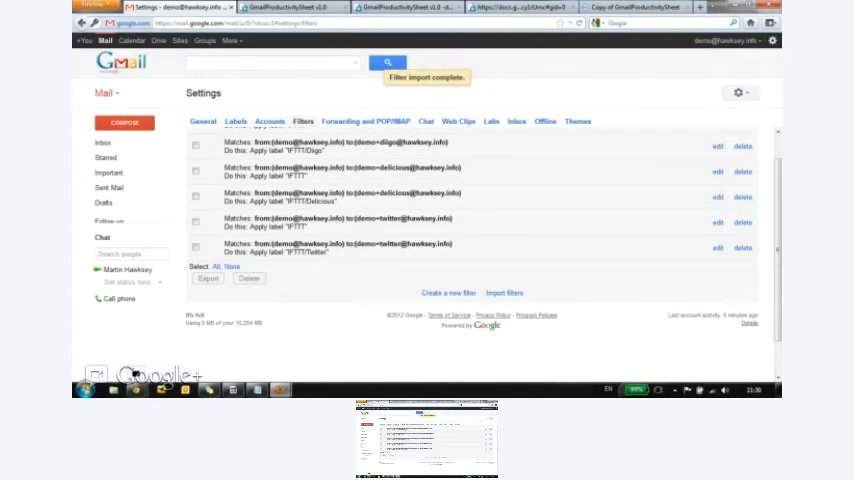
pyautogui.moveTo(308, 182)
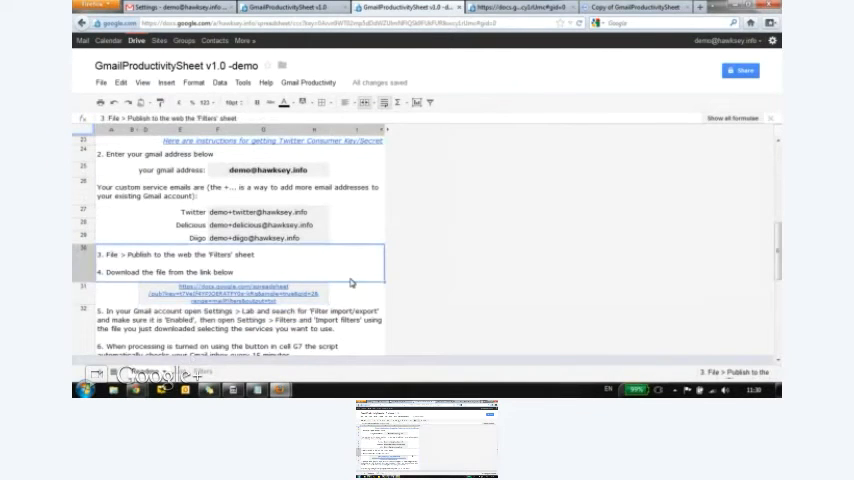
pyautogui.scroll(-3)
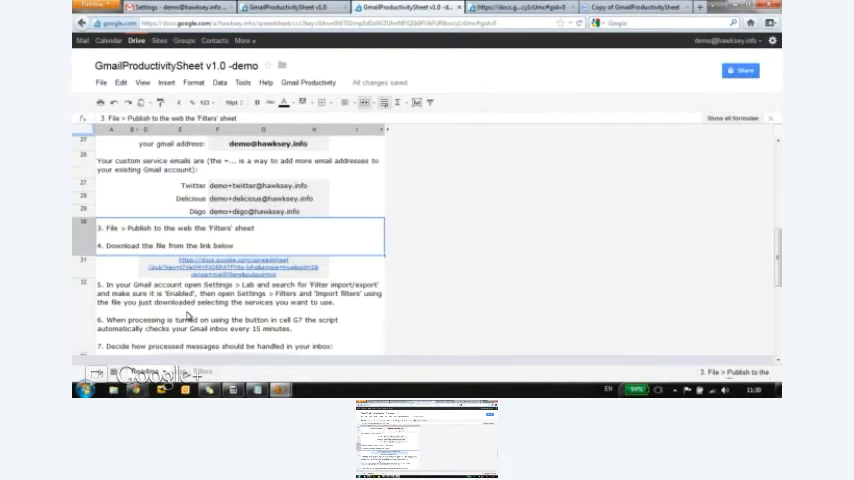
pyautogui.scroll(-3)
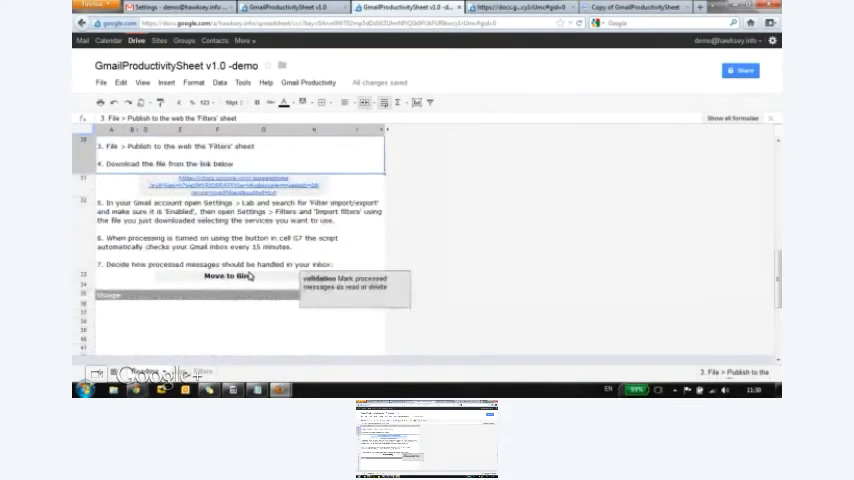
pyautogui.click(232, 276)
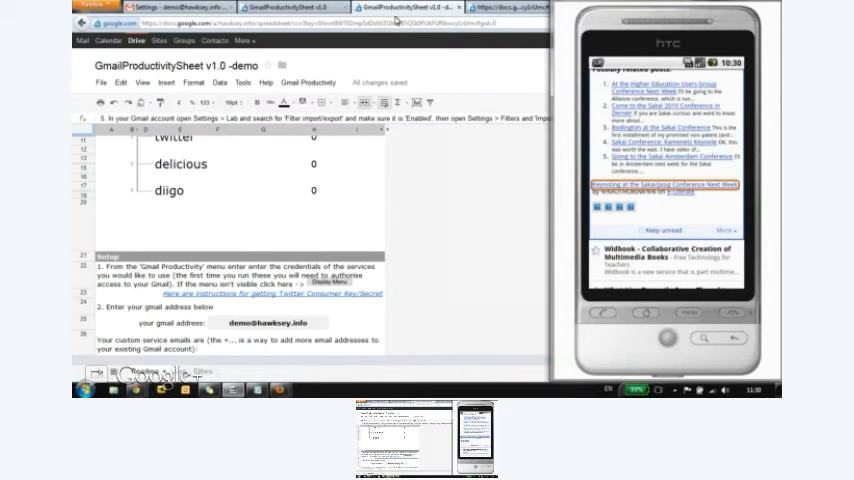
pyautogui.moveTo(290, 355)
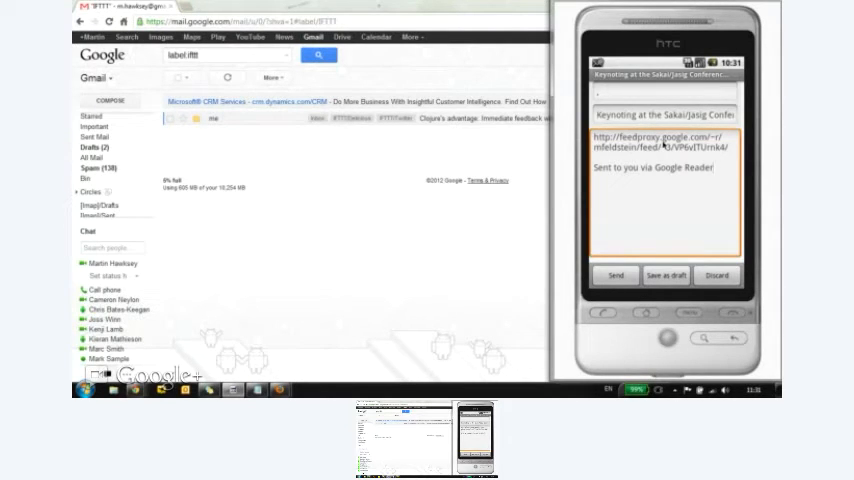
# Address the email to the Twitter, Delicious and Diigo addresses and add 'Sakai/Jasig Conference Next Week'.
pyautogui.click(664, 93)
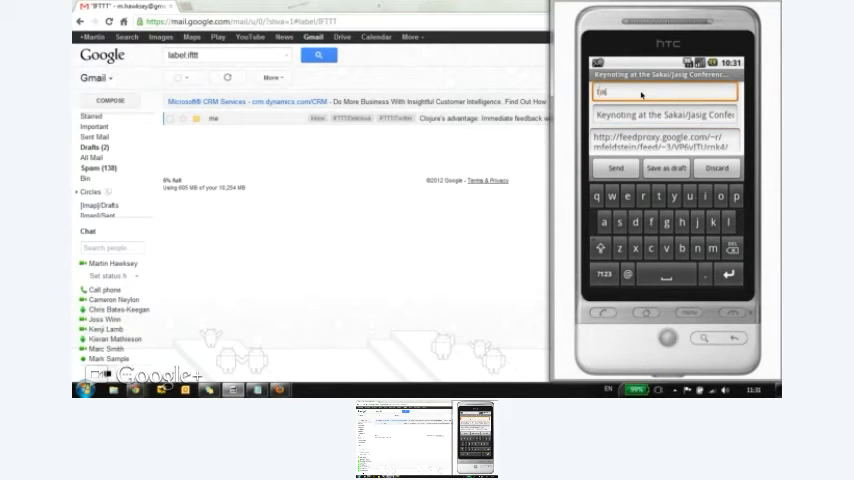
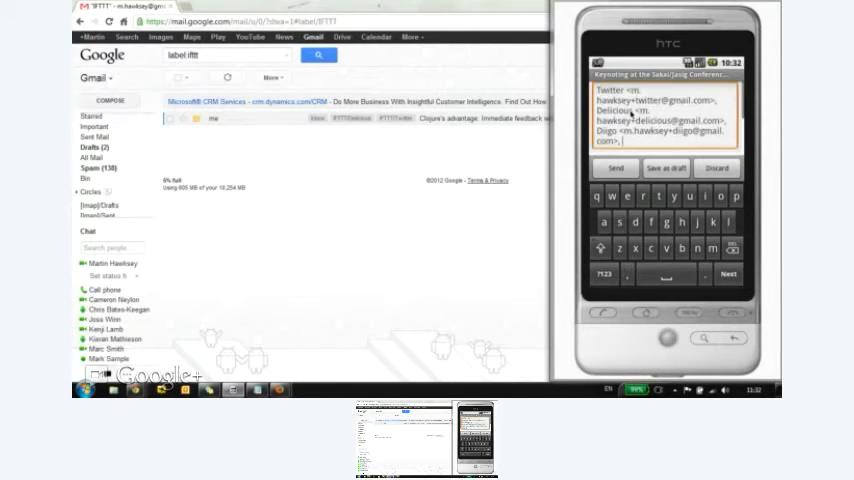
pyautogui.write('Sakai/Jasig Conference Next Week')
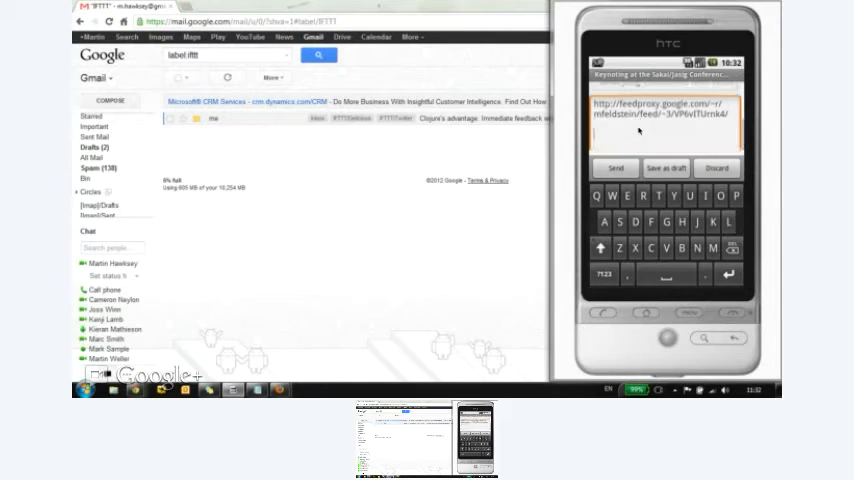
# Replace the 'Sent to you via Google Reader' sign-off with a 'Tags' line.
pyautogui.write('Tags')
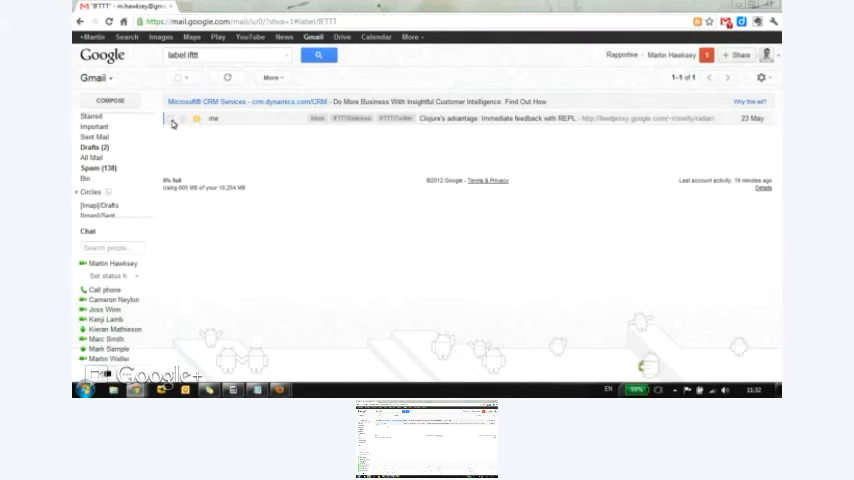
# Select the Clojure's advantage message and mark it as unread from the More menu.
pyautogui.click(171, 118)
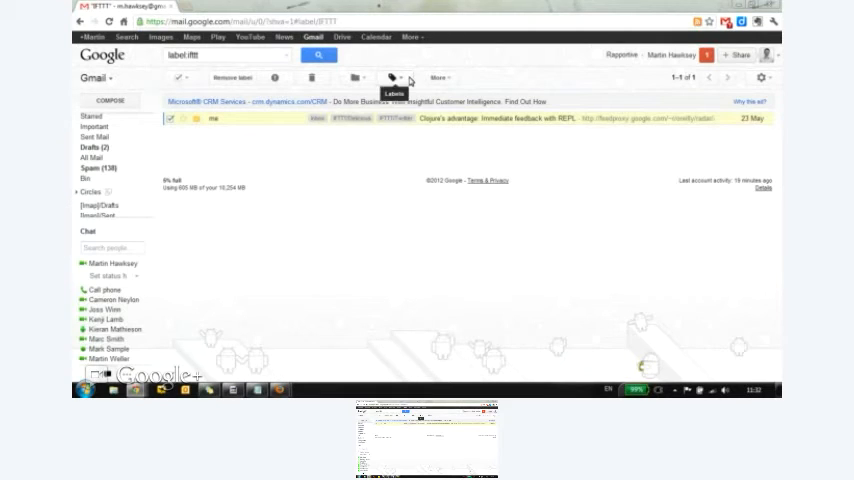
pyautogui.click(438, 77)
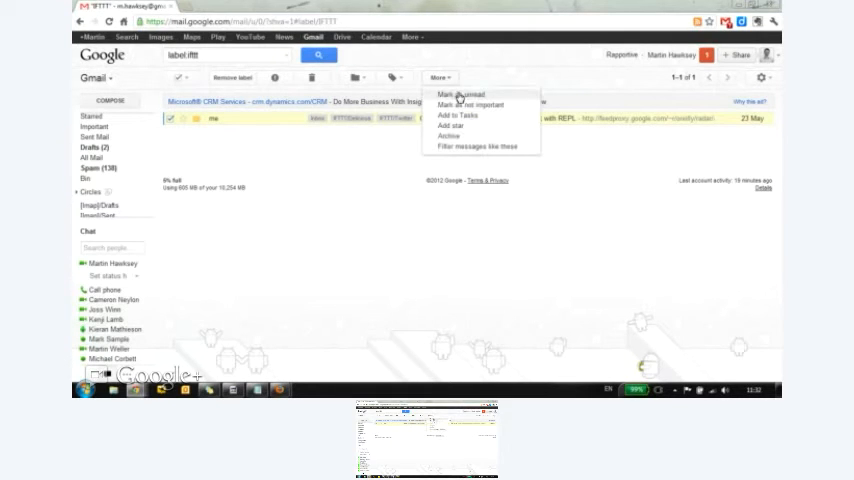
pyautogui.click(457, 94)
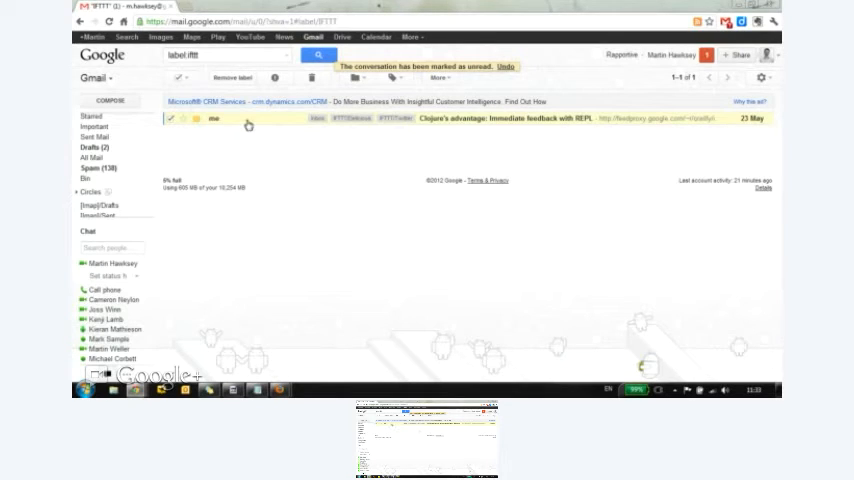
pyautogui.moveTo(220, 140)
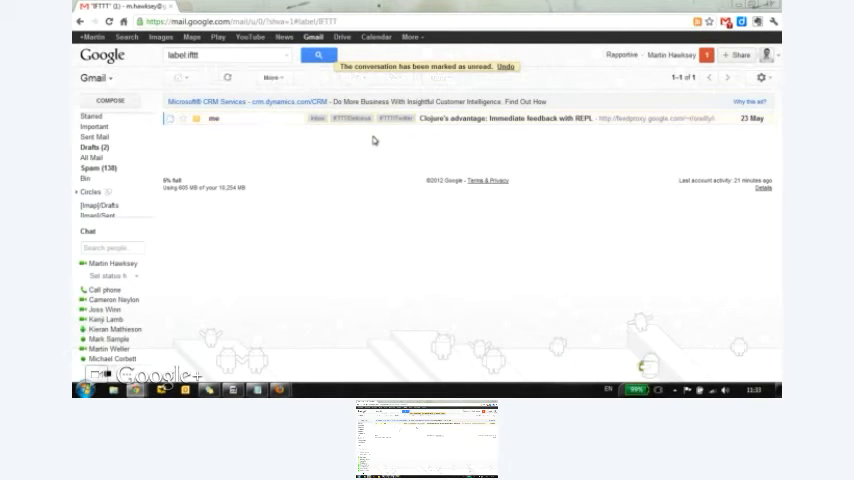
pyautogui.moveTo(390, 118)
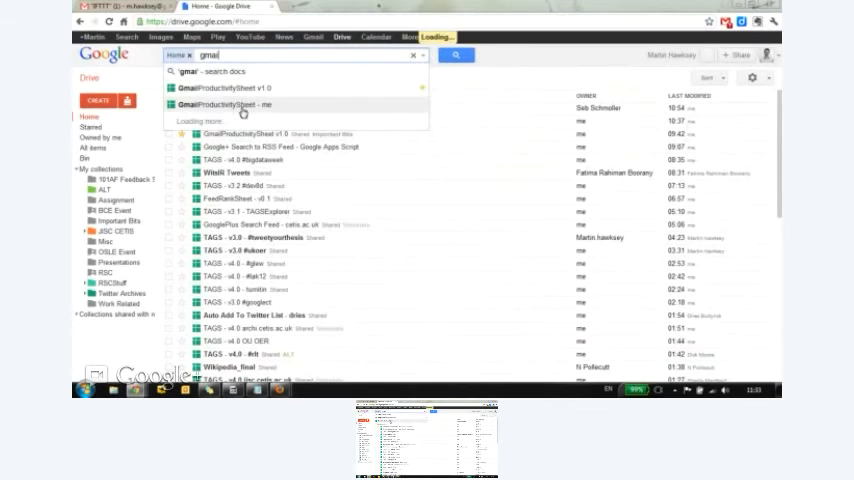
# Open GmailProductivitySheet from the Google Drive 'gmail' search suggestions.
pyautogui.click(233, 104)
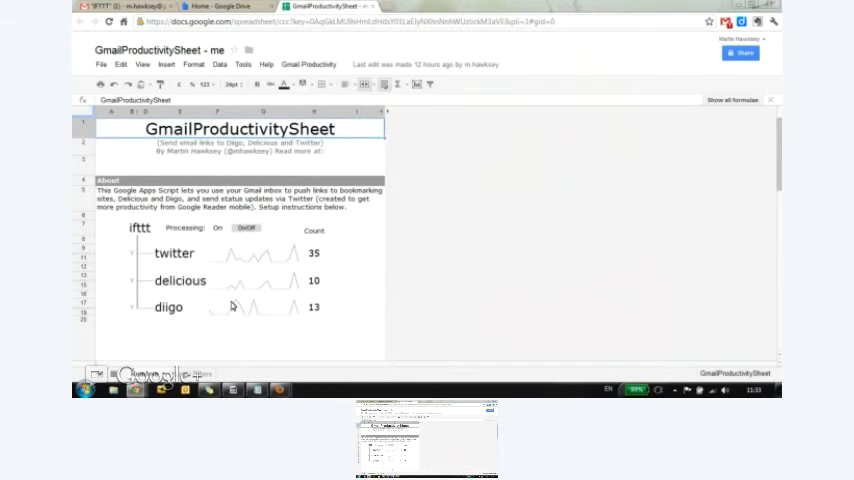
pyautogui.moveTo(203, 342)
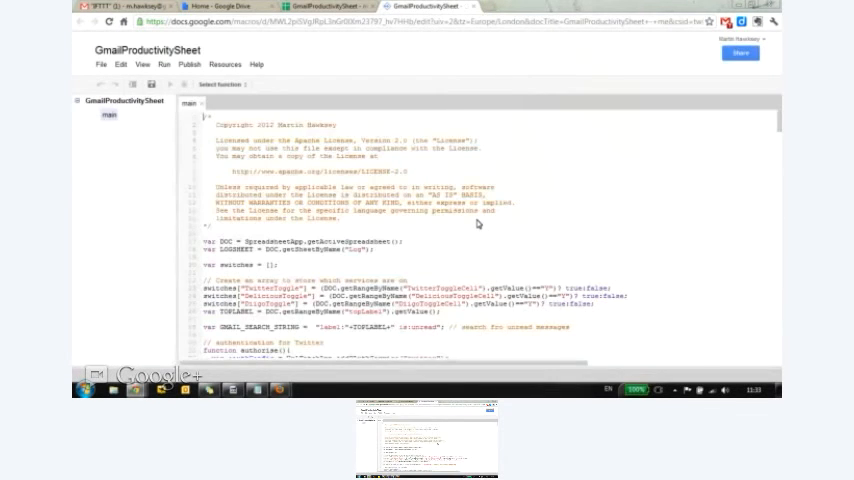
# Scroll the GmailProductivitySheet script down to the processInbox function.
pyautogui.scroll(-3)
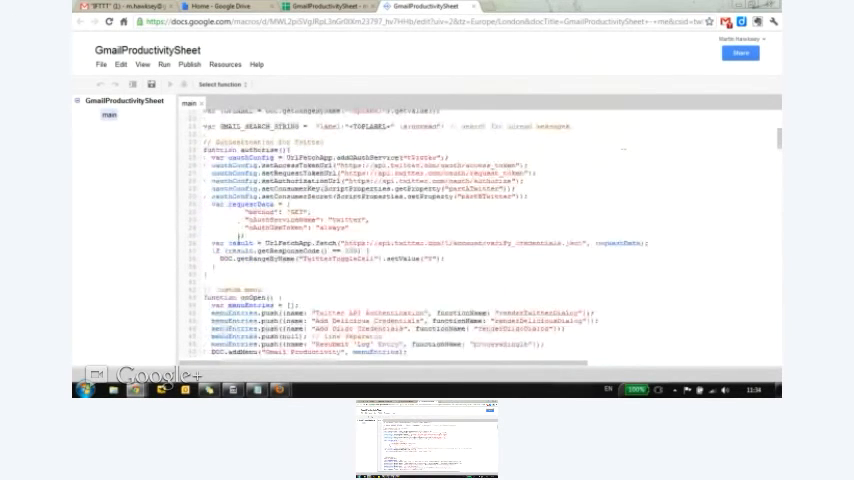
pyautogui.scroll(-3)
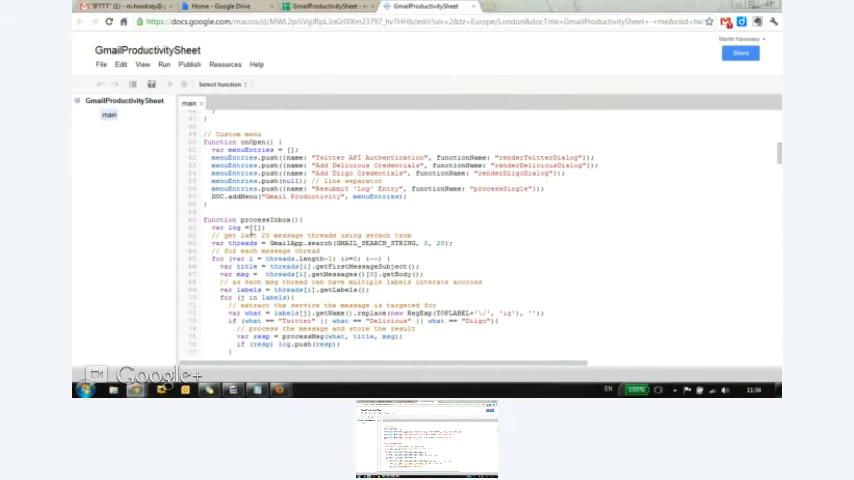
pyautogui.scroll(-3)
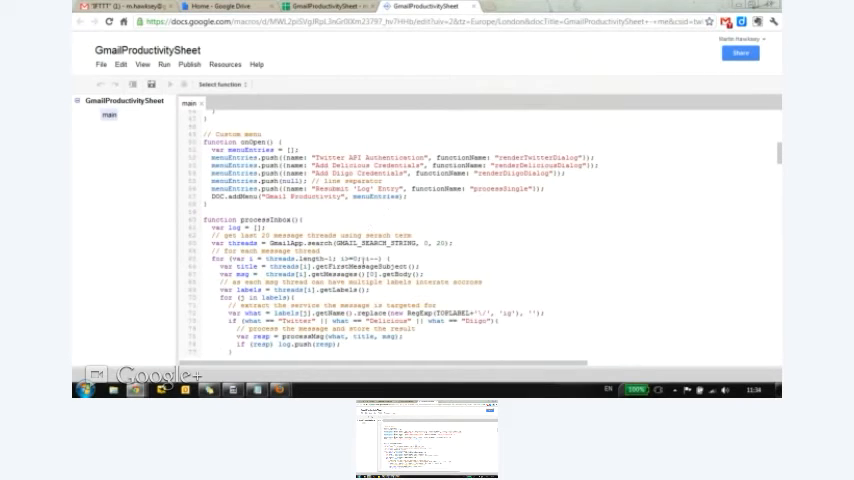
pyautogui.scroll(-3)
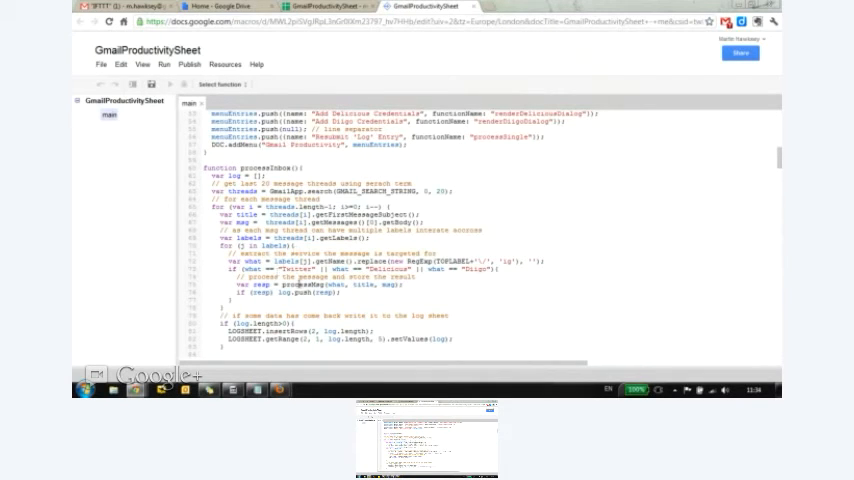
pyautogui.scroll(-3)
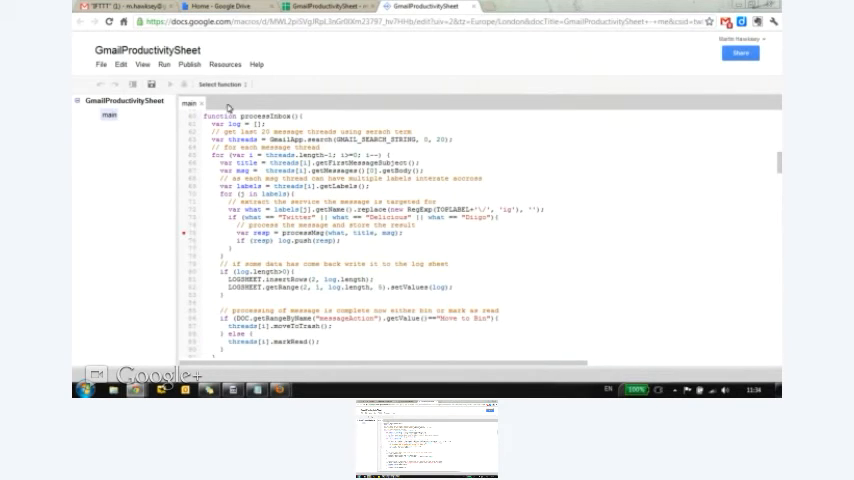
# Debug processInbox and step into processMsg at the breakpoint.
pyautogui.click(218, 84)
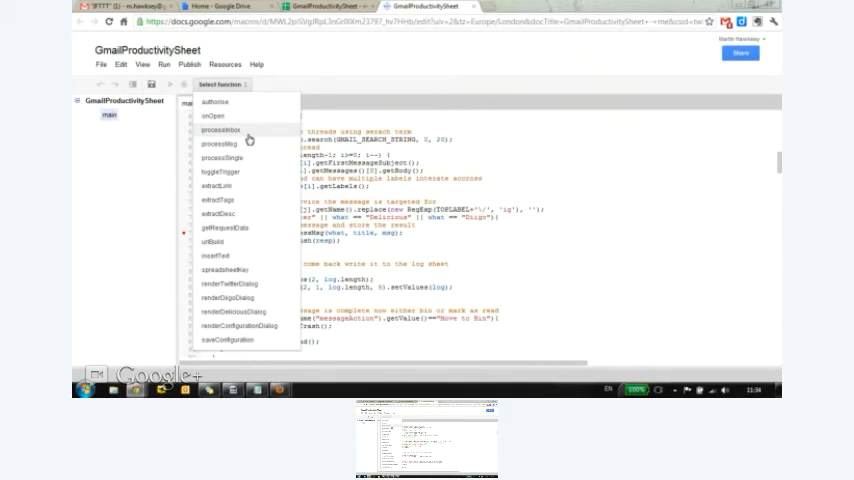
pyautogui.click(225, 128)
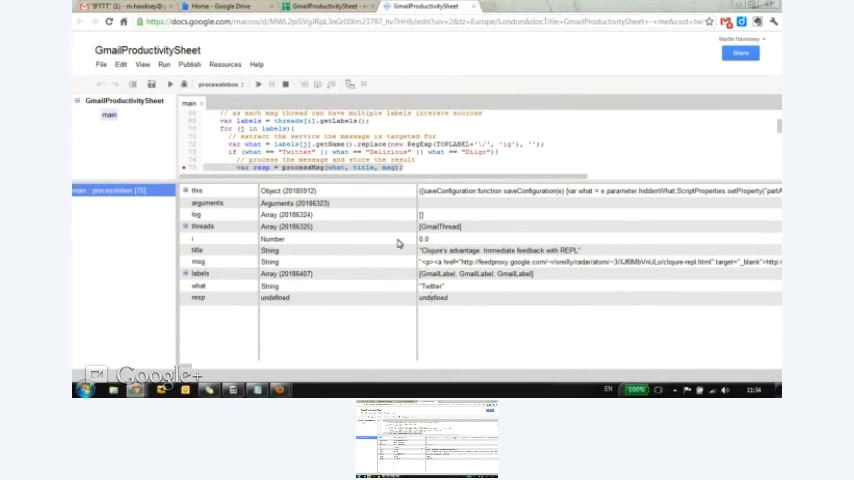
pyautogui.click(305, 84)
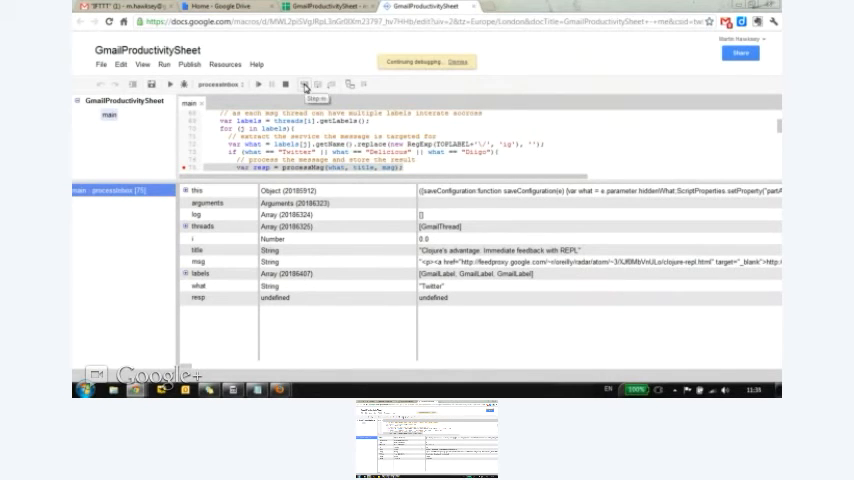
pyautogui.click(306, 84)
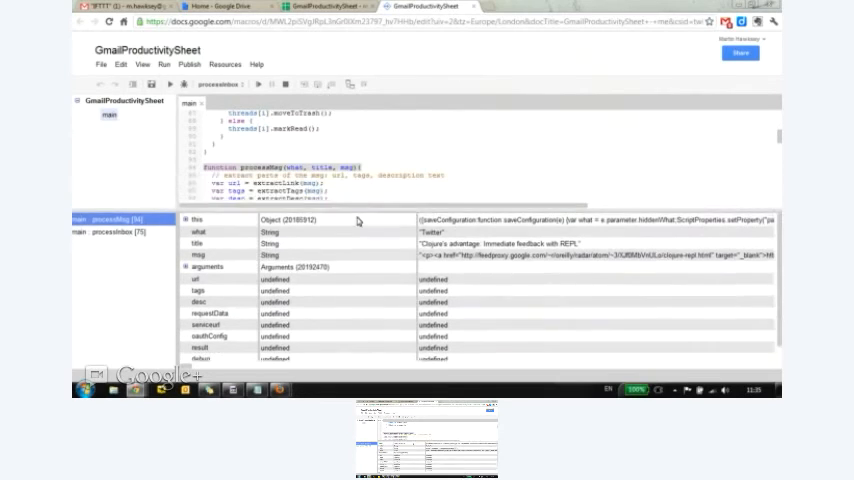
# Step over the processMsg lines extracting the link URL, tags and description.
pyautogui.click(307, 84)
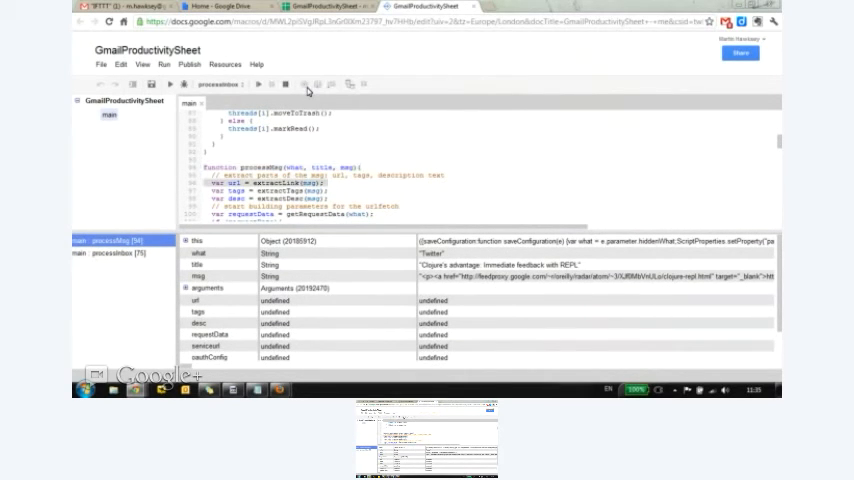
pyautogui.click(316, 83)
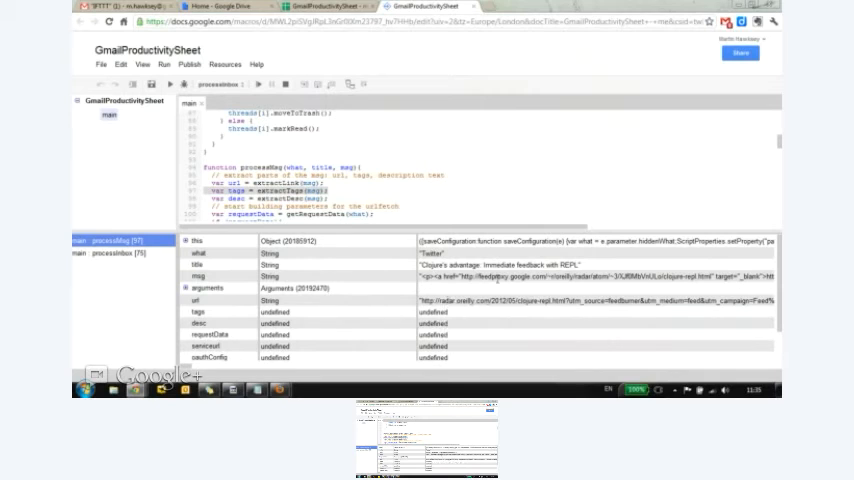
pyautogui.moveTo(500, 301)
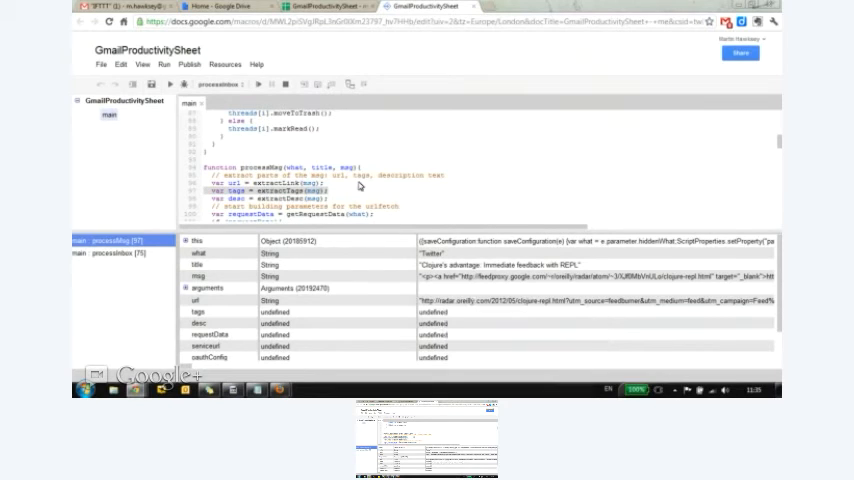
pyautogui.moveTo(315, 85)
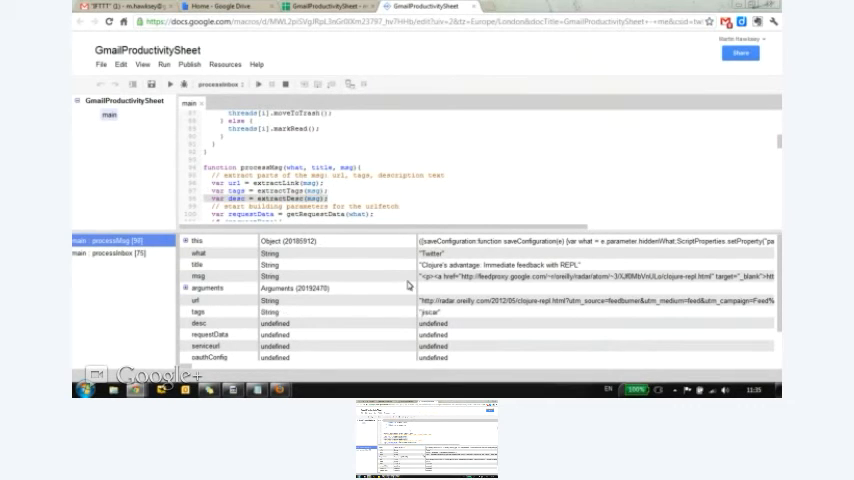
pyautogui.moveTo(600, 322)
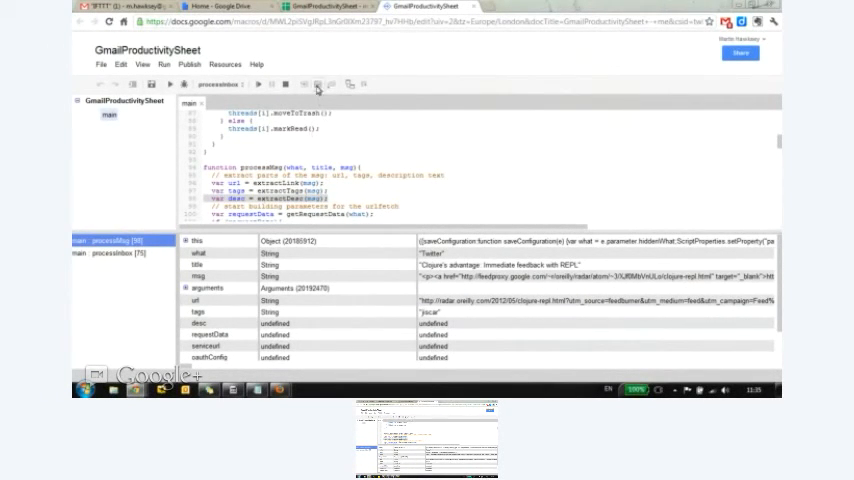
pyautogui.moveTo(330, 104)
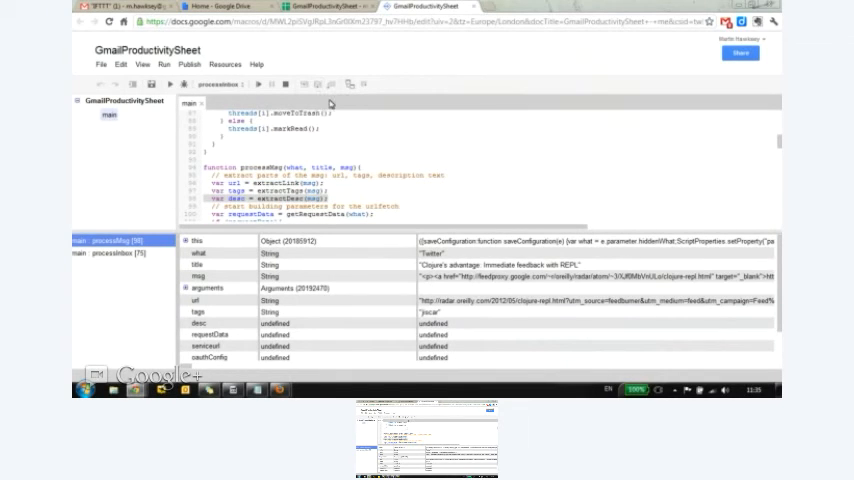
pyautogui.click(320, 84)
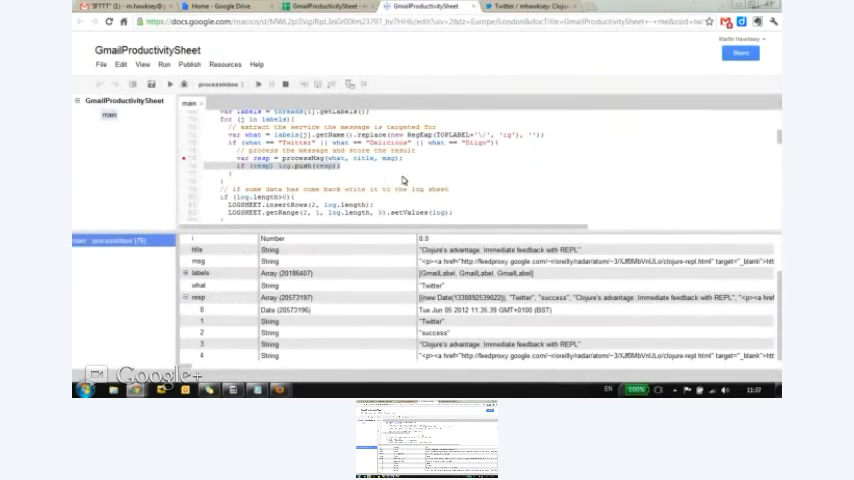
pyautogui.moveTo(427, 188)
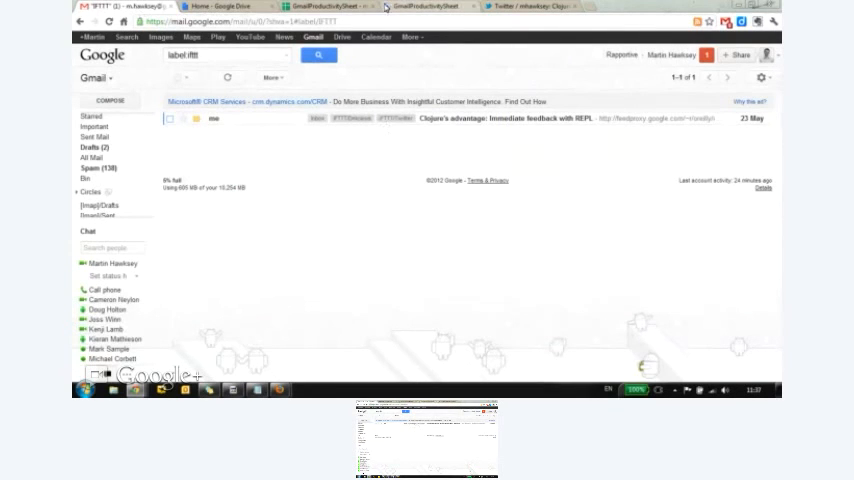
# Return to the Apps Script tab being debugged.
pyautogui.click(420, 6)
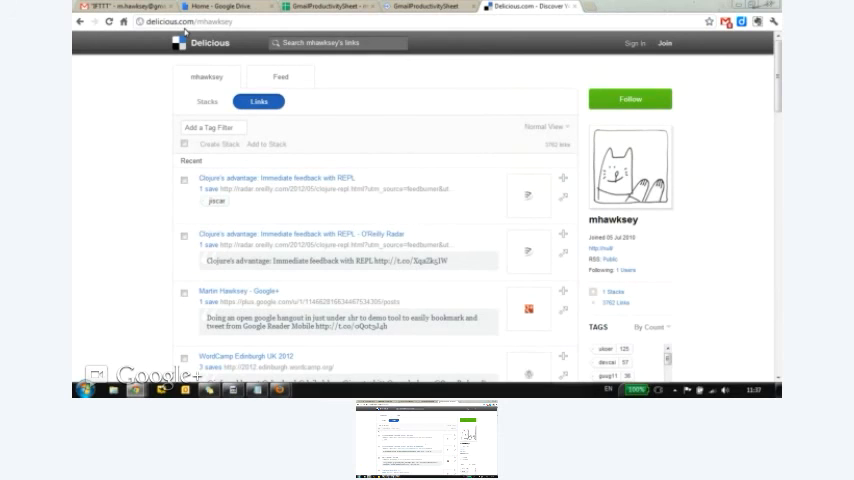
# Switch back to the Gmail mailbox tab.
pyautogui.click(120, 6)
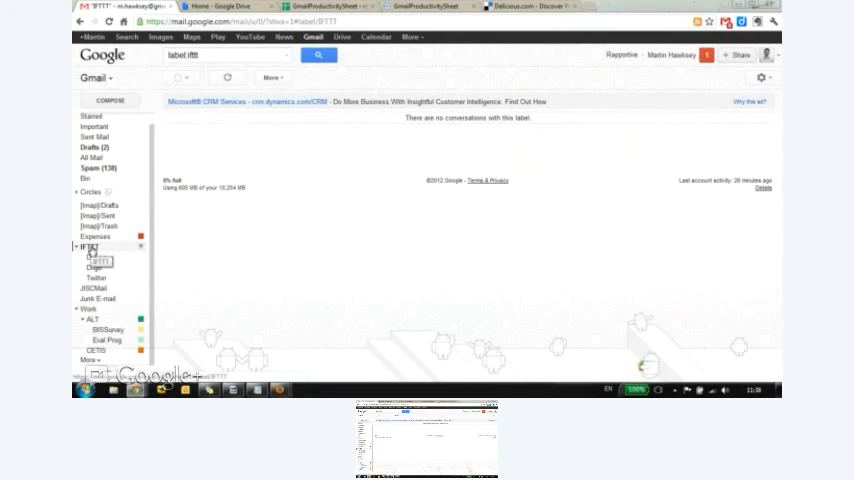
# Reopen the tab showing the IFTTT label's conversations.
pyautogui.click(330, 6)
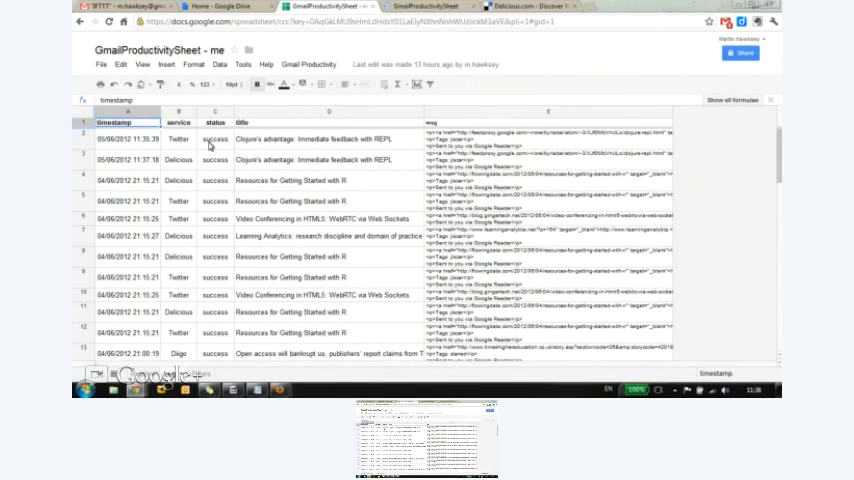
# Scroll through the GmailProductivitySheet log's new Twitter and Delicious success rows.
pyautogui.scroll(-3)
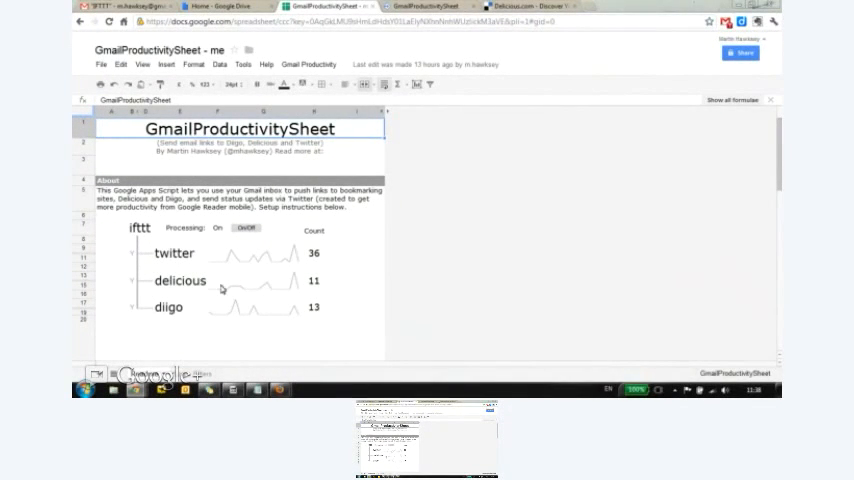
pyautogui.moveTo(218, 318)
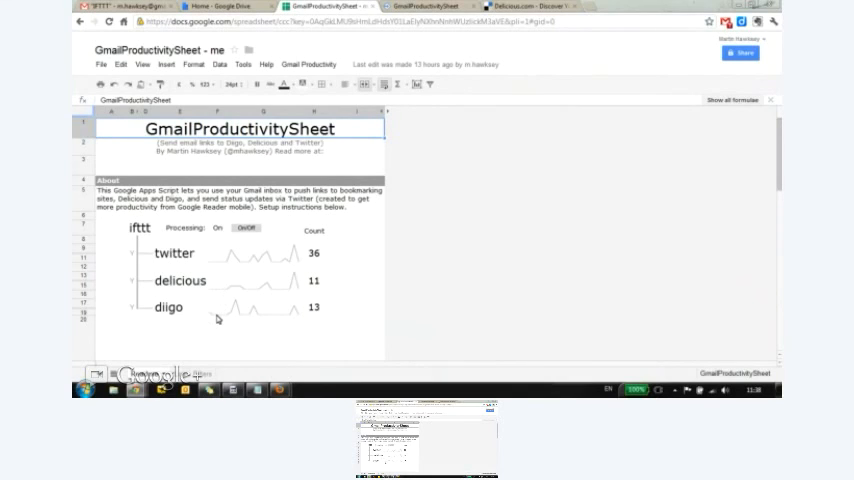